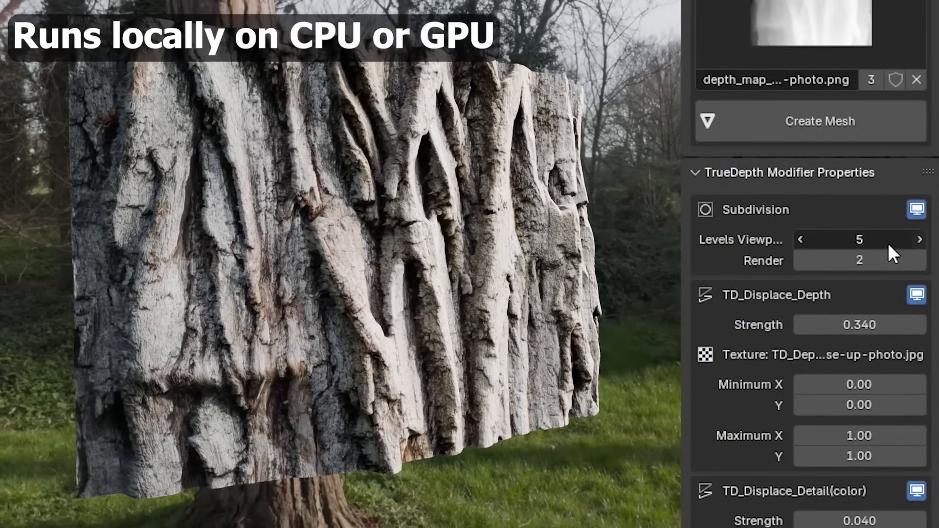
- Run Delete Geometry under TD_delete_geo to trim the plane around the alpha-masked relief
left_click(920, 239)
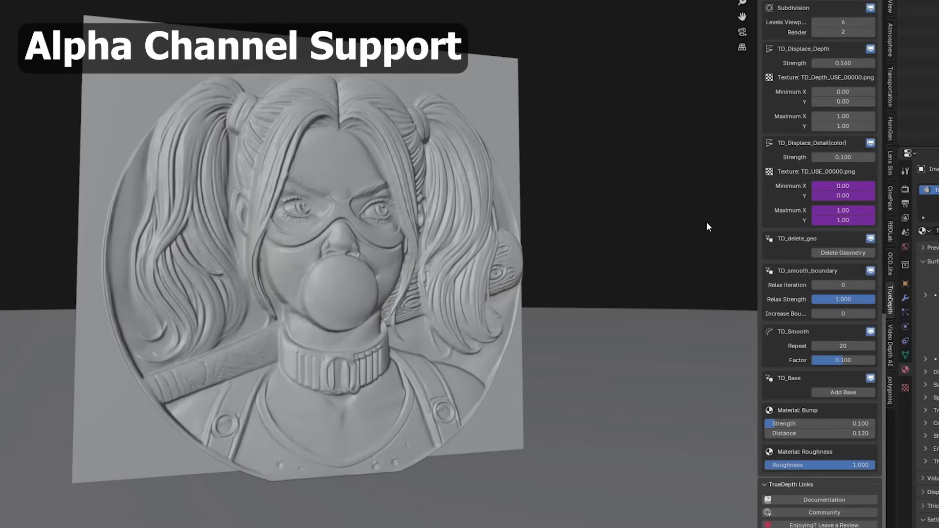
left_click(841, 252)
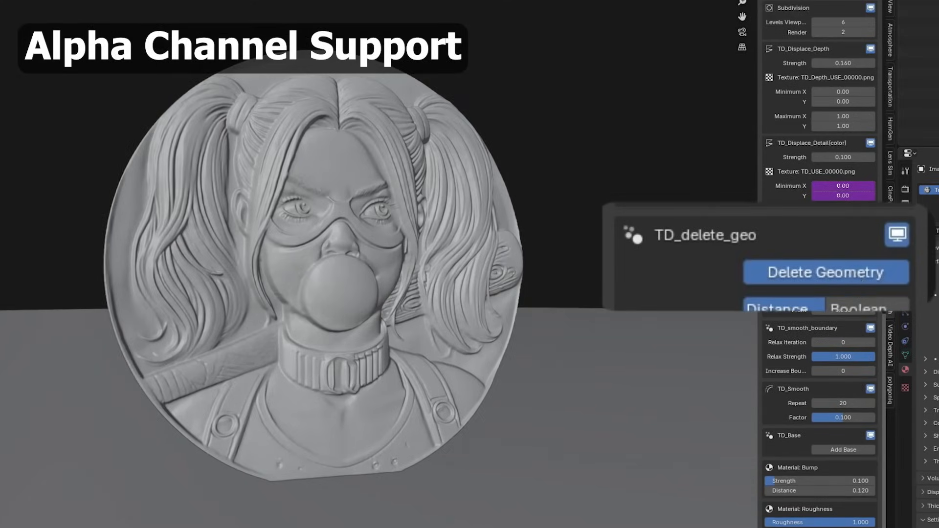
left_click(827, 272)
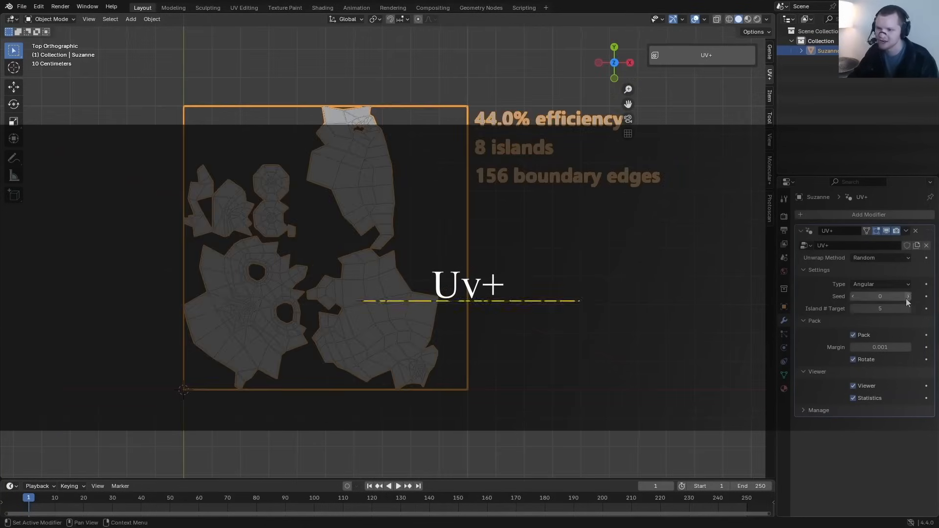
- Cycle the UV+ unwrap through Random and Edge Angle layouts, raising the target island count
left_click(881, 258)
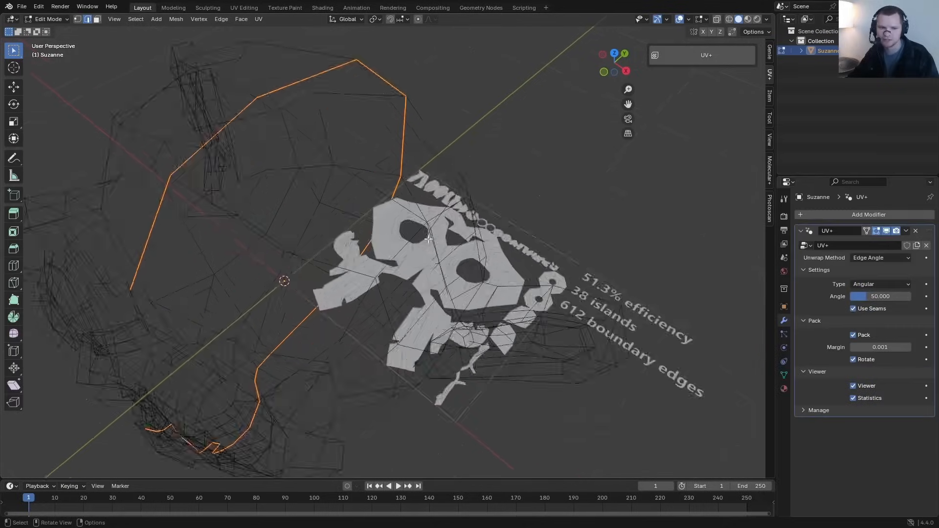
left_click(881, 284)
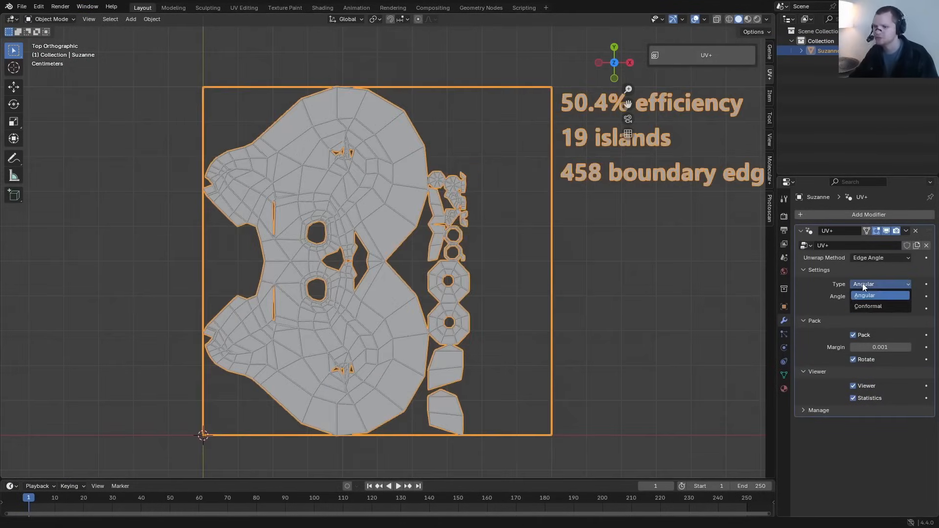
left_click(864, 296)
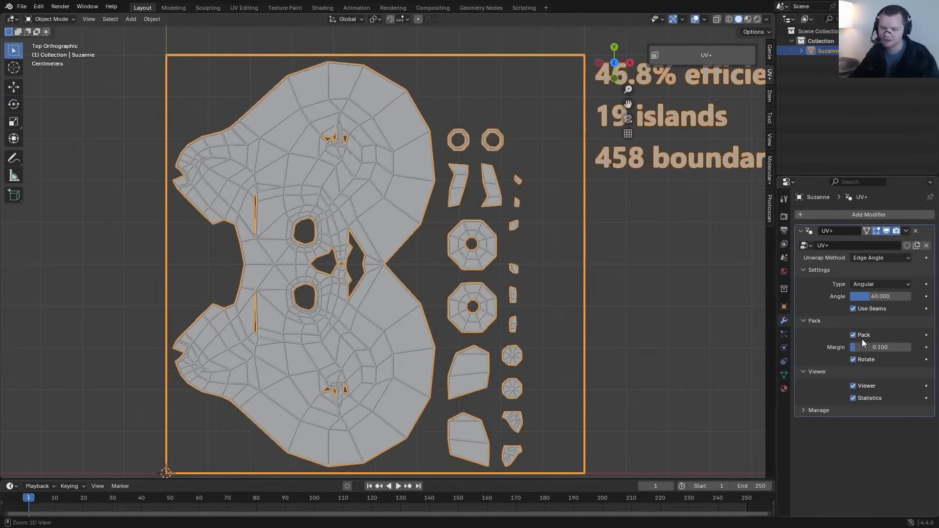
left_click(881, 257)
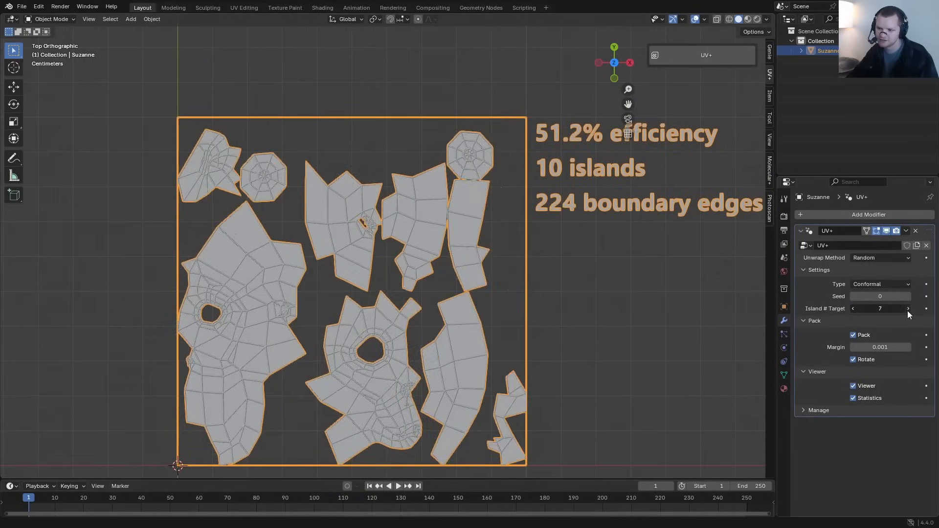
left_click(881, 258)
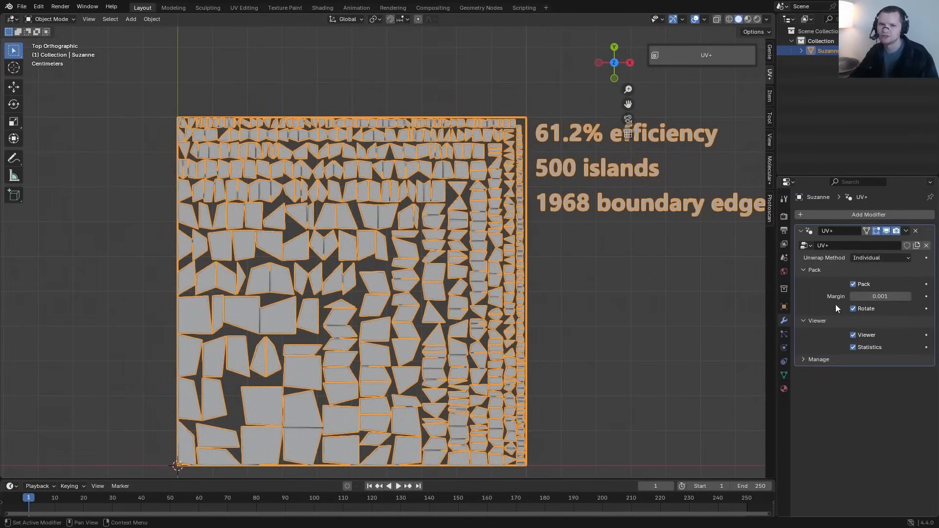
left_click(881, 257)
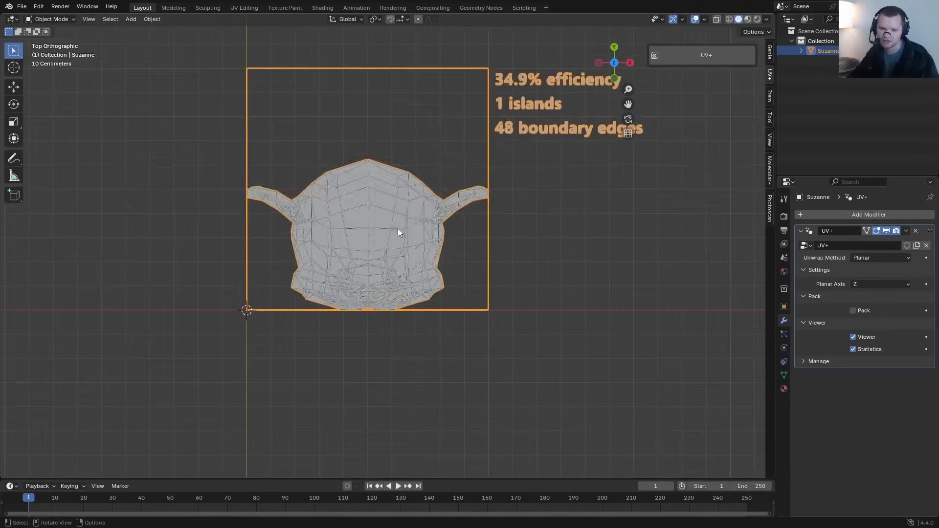
left_click(880, 258)
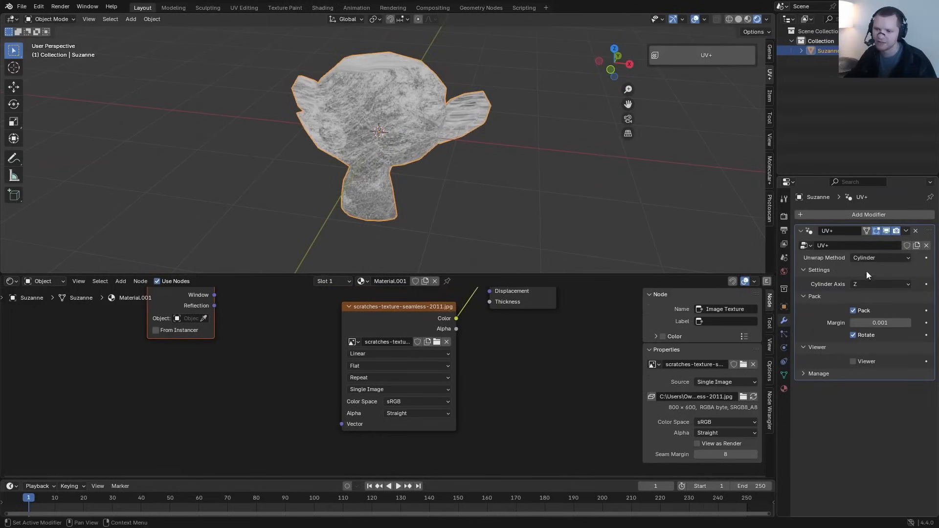
- Switch the unwrap projection through Planar and Cylinder to Box so the texture wraps Suzanne's head
left_click(881, 257)
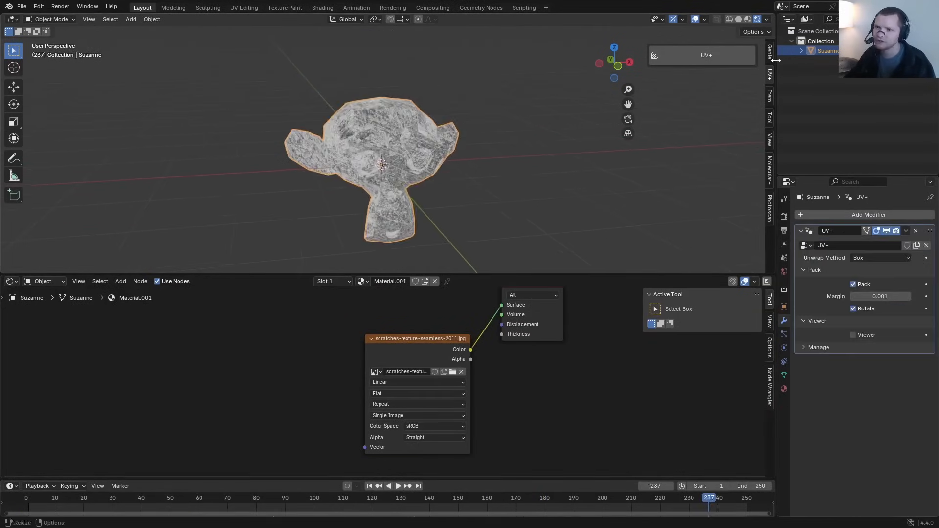
left_click(906, 231)
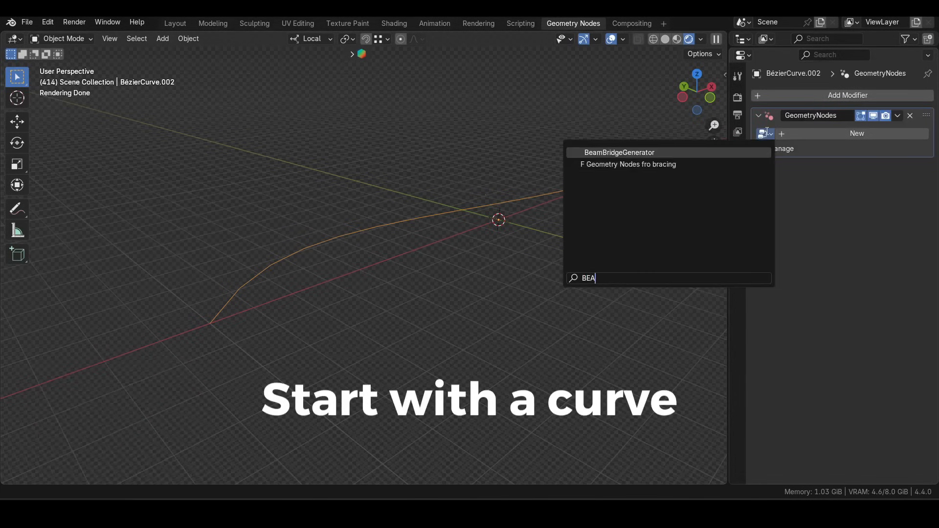
- Assign the BeamBridgeGenerator node group to the curve's Geometry Nodes modifier and adjust Road Width
left_click(619, 153)
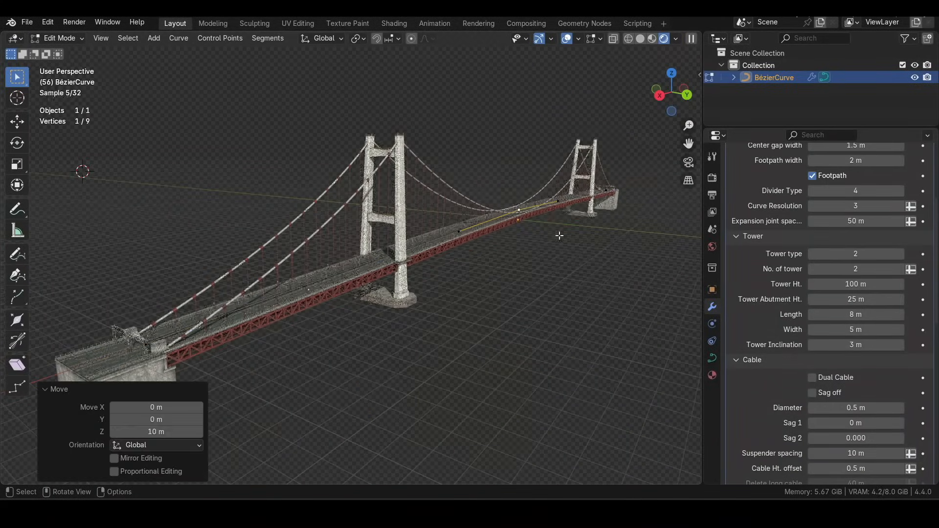
key("Tab")
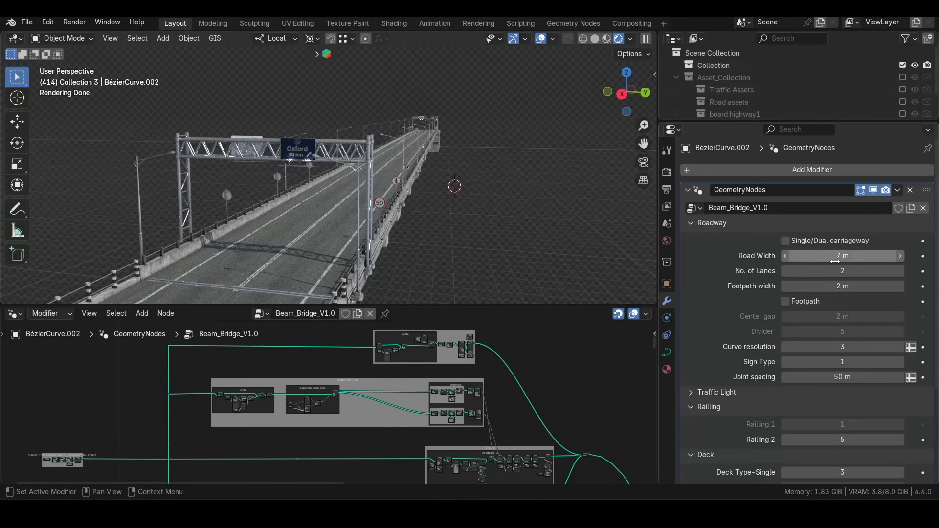
left_click(785, 240)
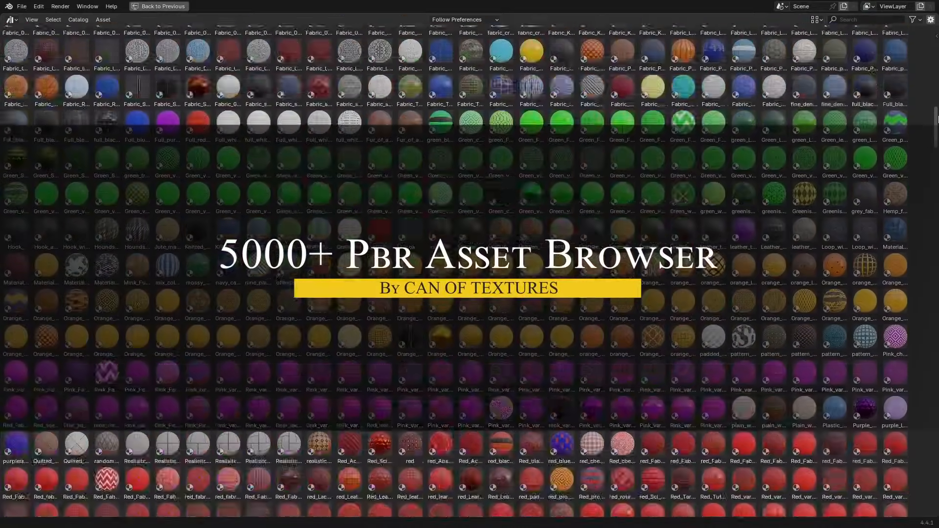
- Scroll through the 5000+ PBR Asset Browser thumbnails
scroll("down", 3)
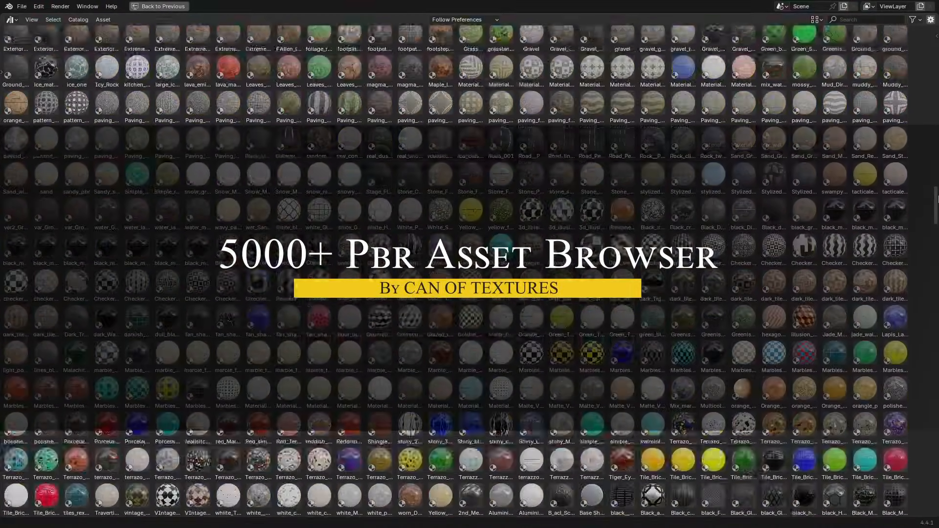
scroll("down", 3)
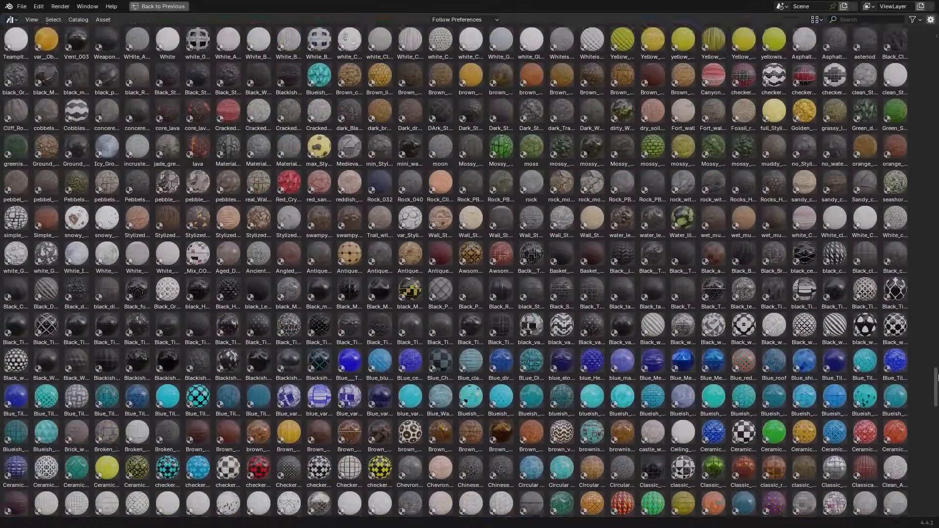
scroll("down", 3)
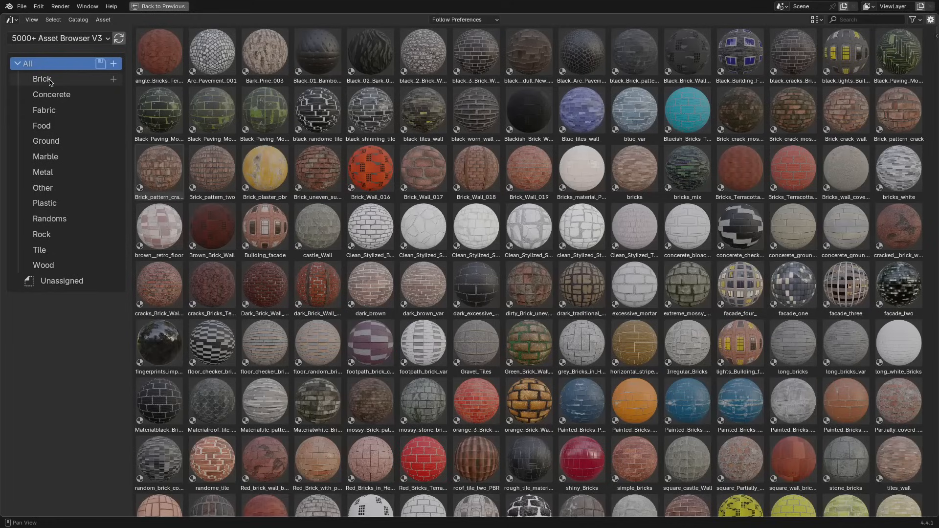
- Filter the library by the Concrete, Ground, Metal, Plastic and Rock catalogs in turn
left_click(52, 94)
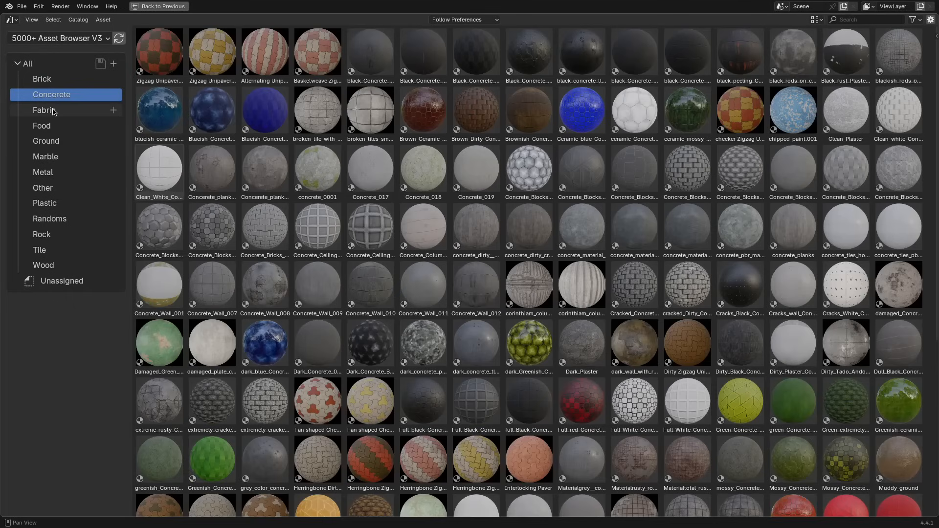
left_click(46, 141)
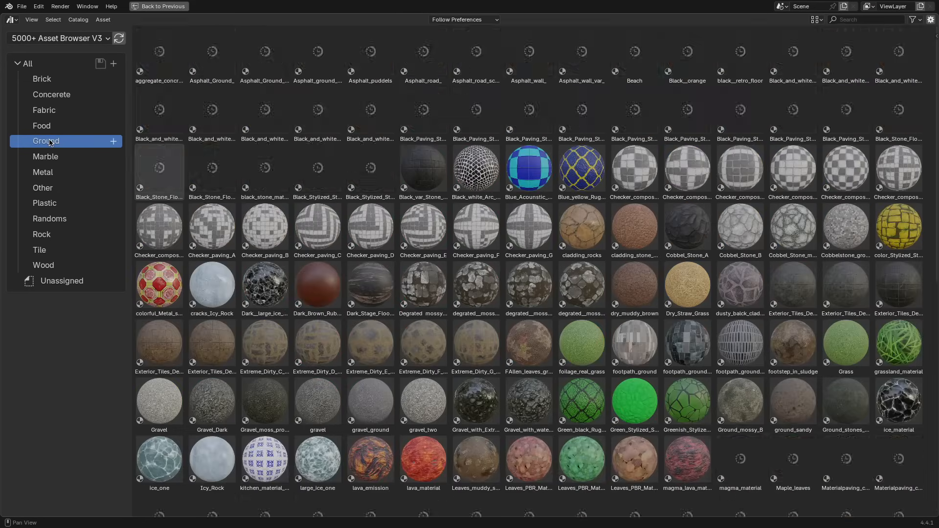
left_click(43, 172)
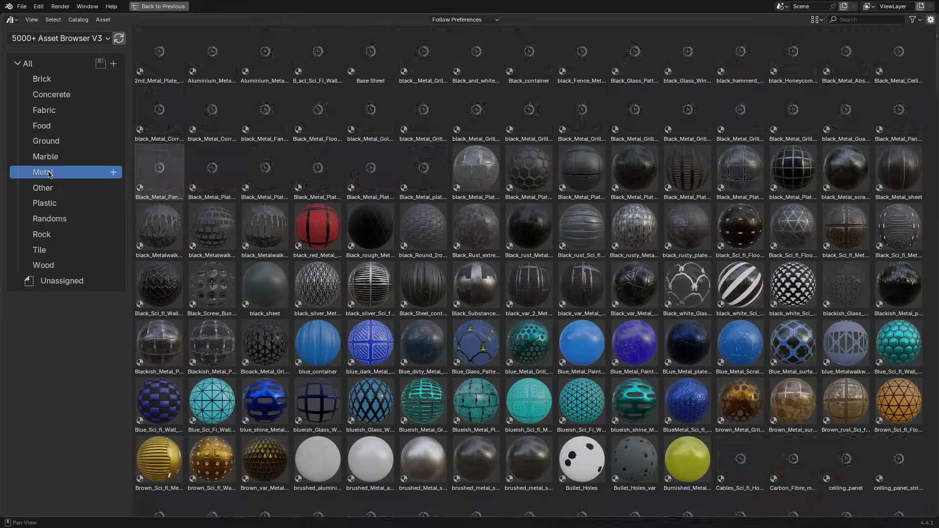
left_click(45, 204)
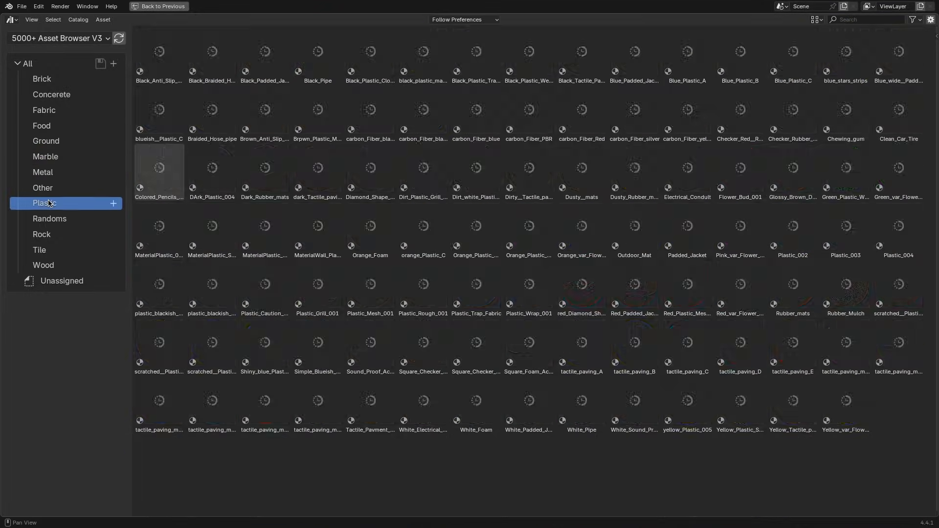
left_click(42, 234)
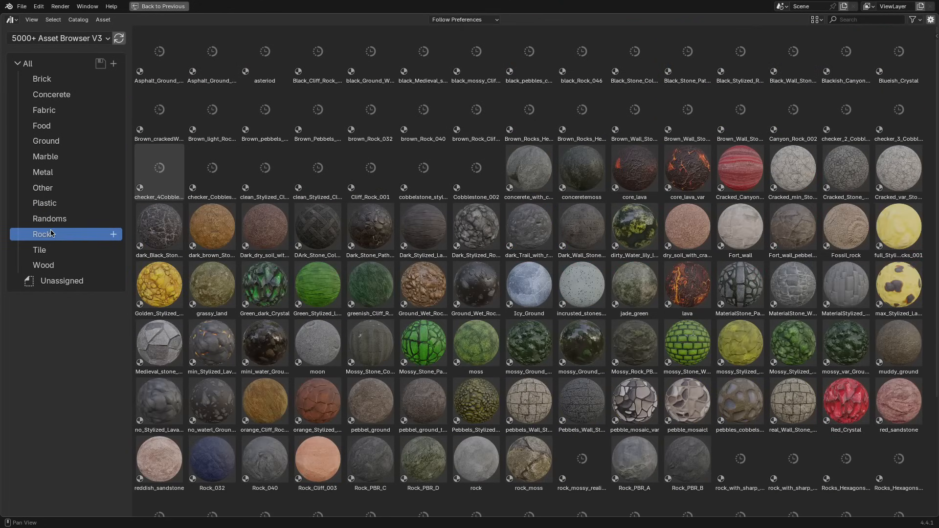
left_click(39, 249)
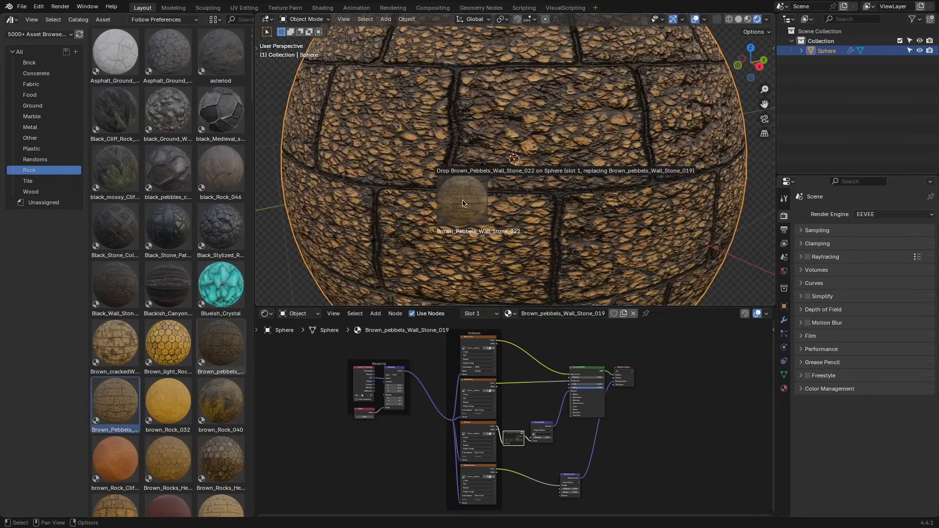
- Apply a pebble stone material to the sphere, then the Dark_Stone_Path material with Displacement expanded
left_click(28, 181)
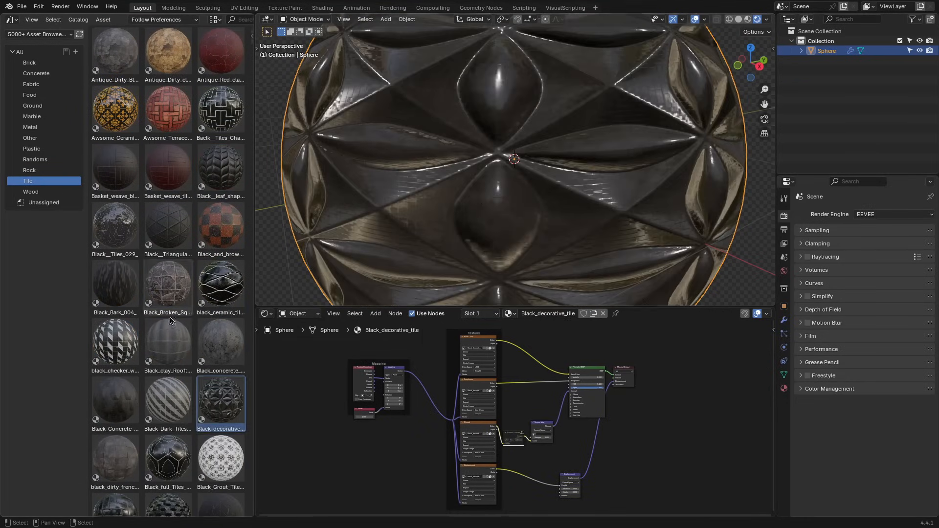
left_click(28, 171)
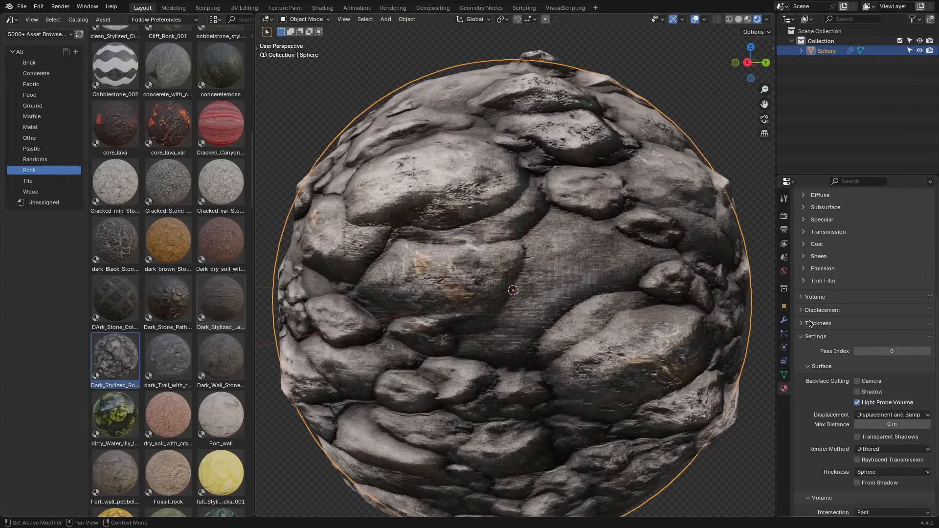
left_click(801, 310)
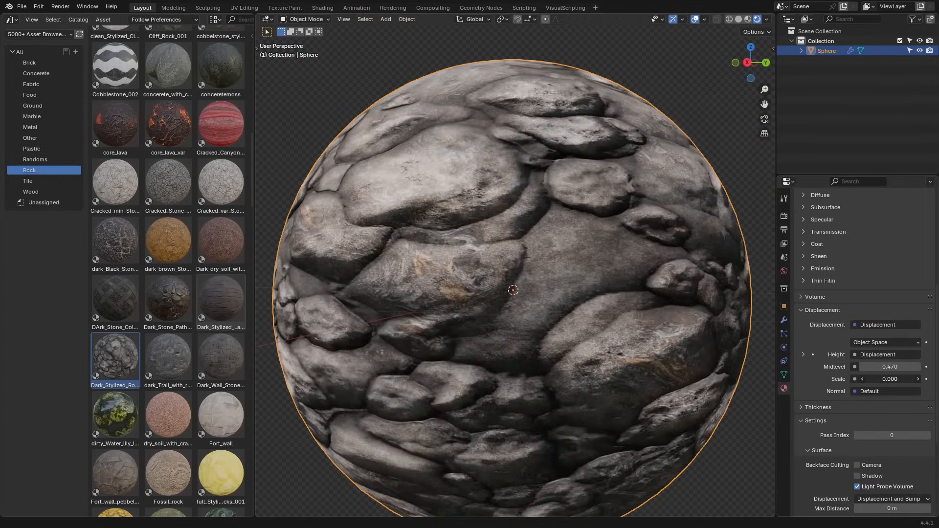
double_click(167, 296)
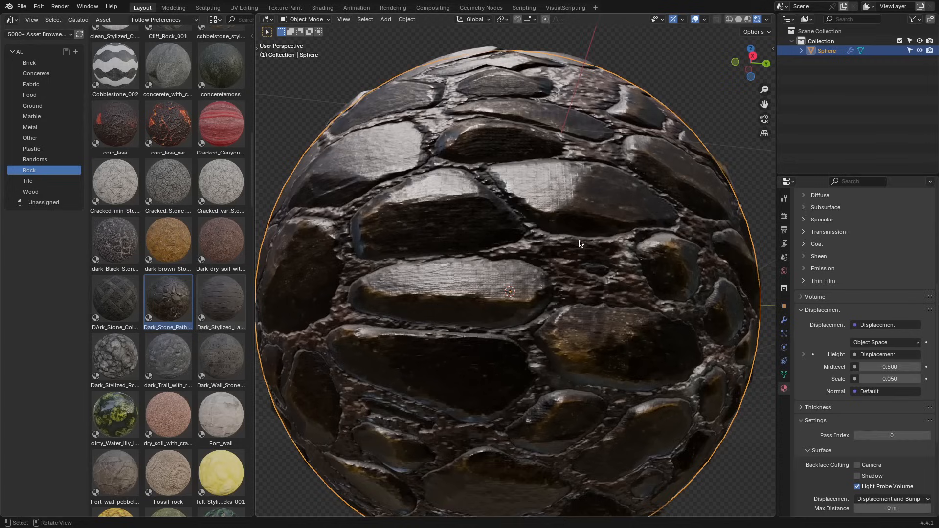
left_click(784, 214)
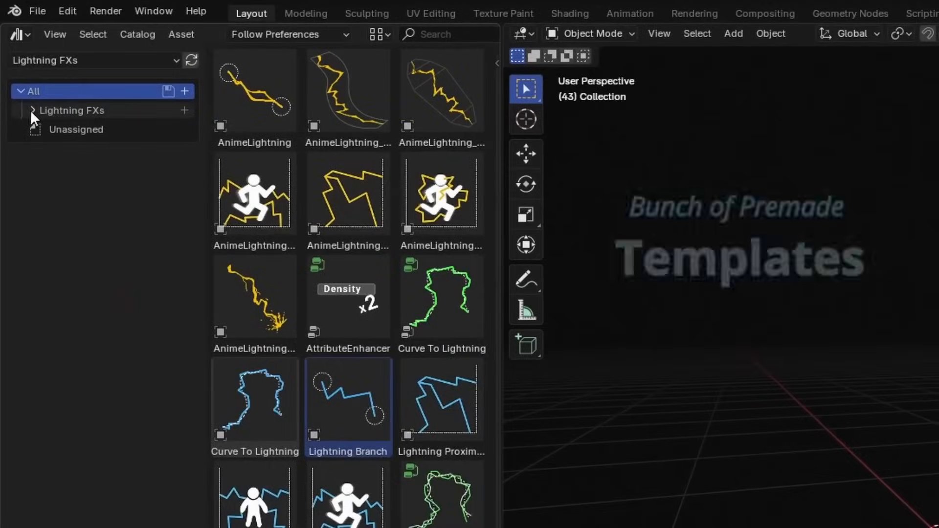
- Add lightning templates from the Lightning FXs catalog, fold Sparks and set the proximity lightning's Spawn Radius
left_click(82, 168)
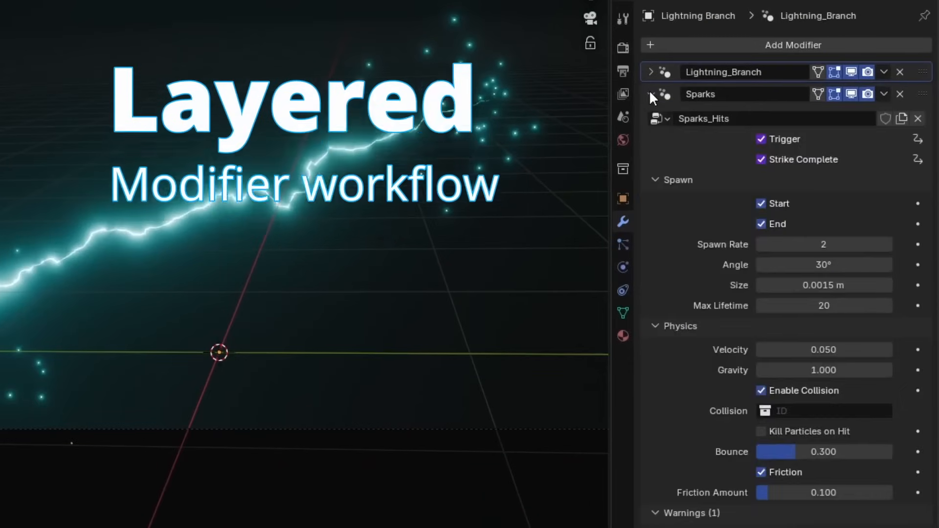
left_click(650, 94)
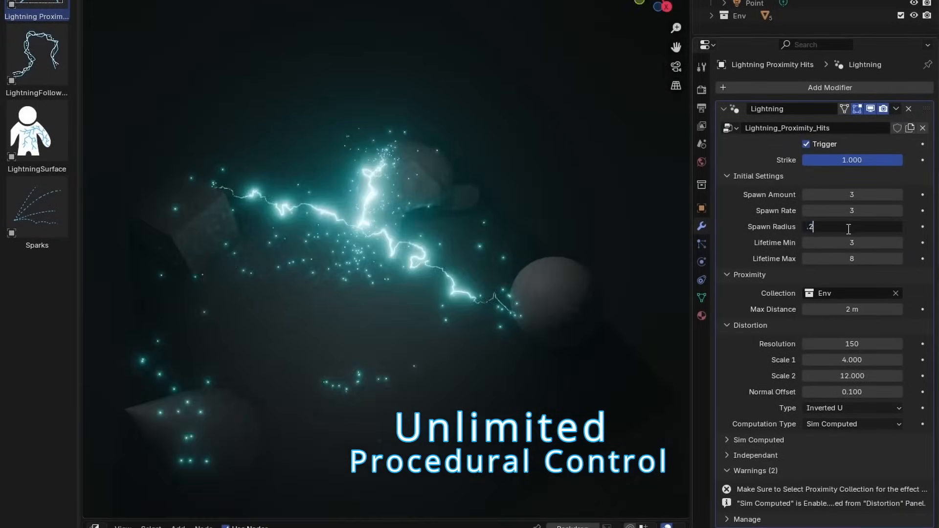
left_click(851, 408)
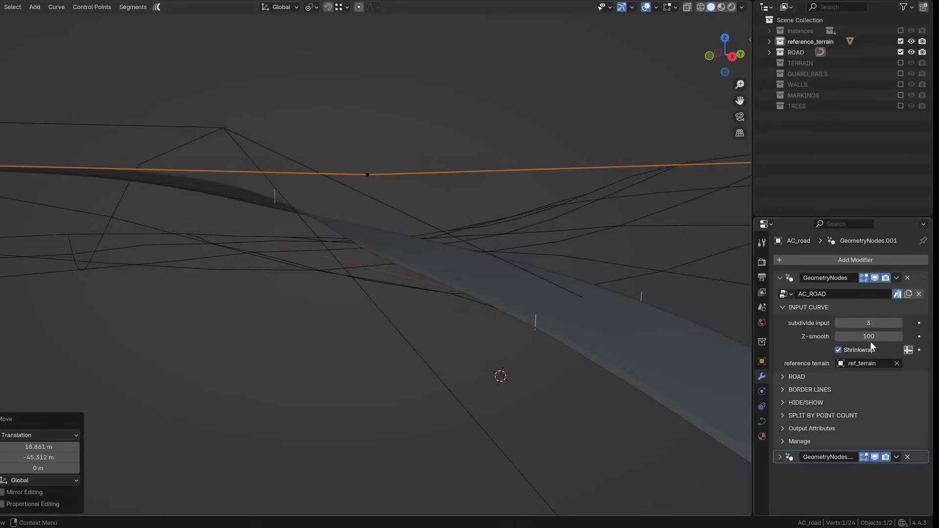
- Set the road's reference terrain with the eyedropper and assign the asphalt2 material
left_click(897, 363)
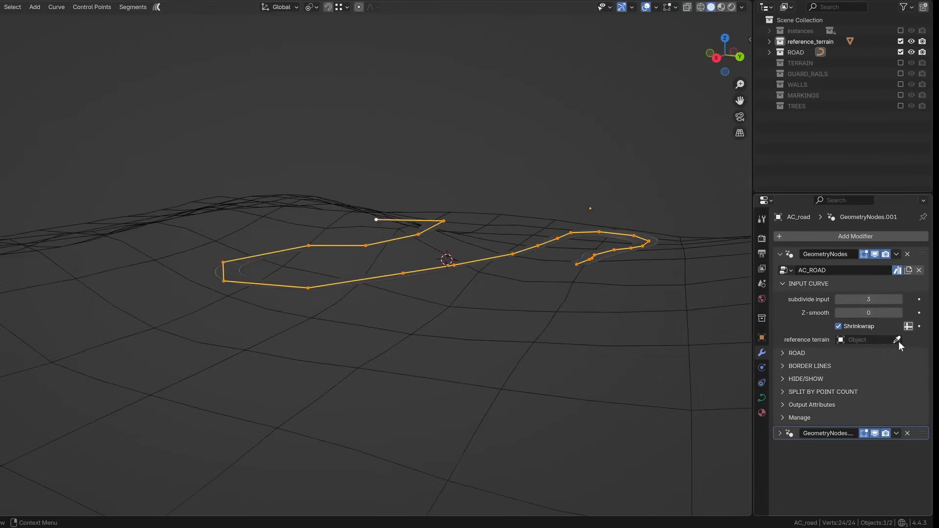
left_click(897, 340)
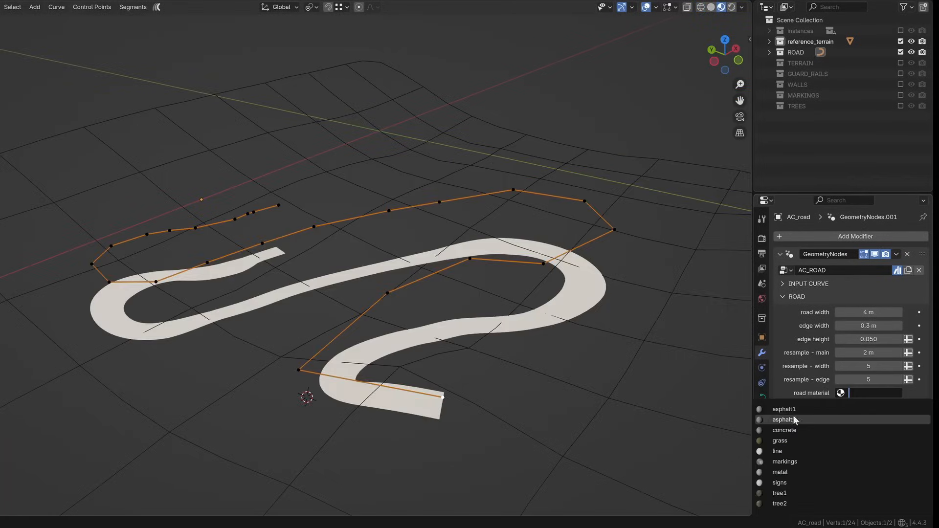
left_click(786, 420)
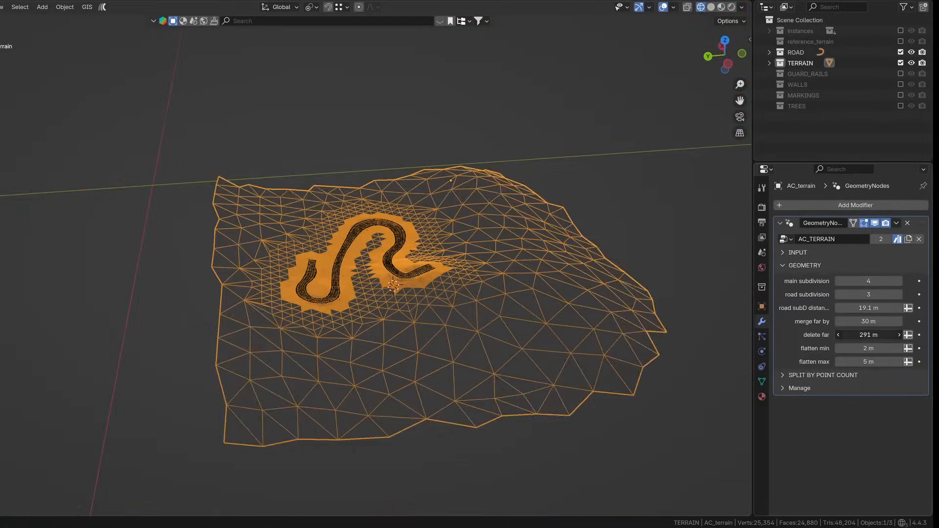
- Enable terrain and guard rails, then assign AC_TREES with export points mode for tree placement
left_click(813, 84)
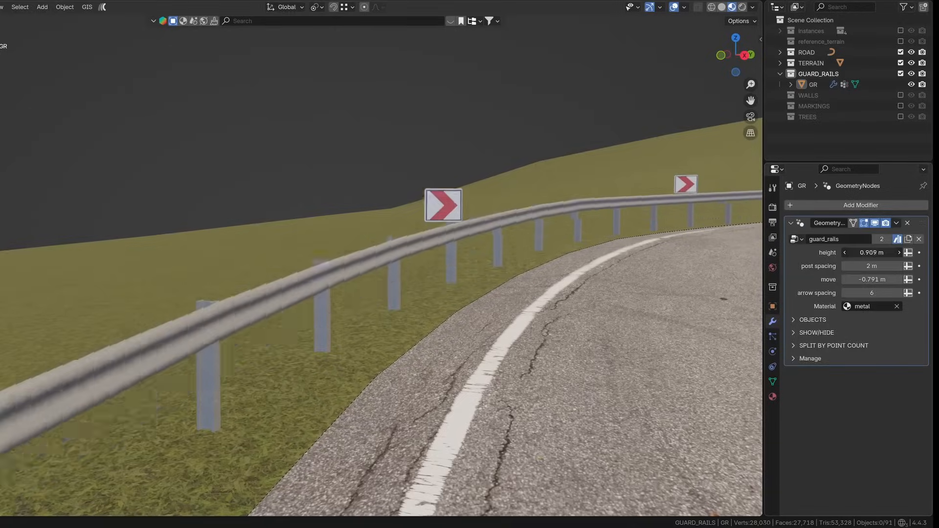
left_click(817, 94)
type("t")
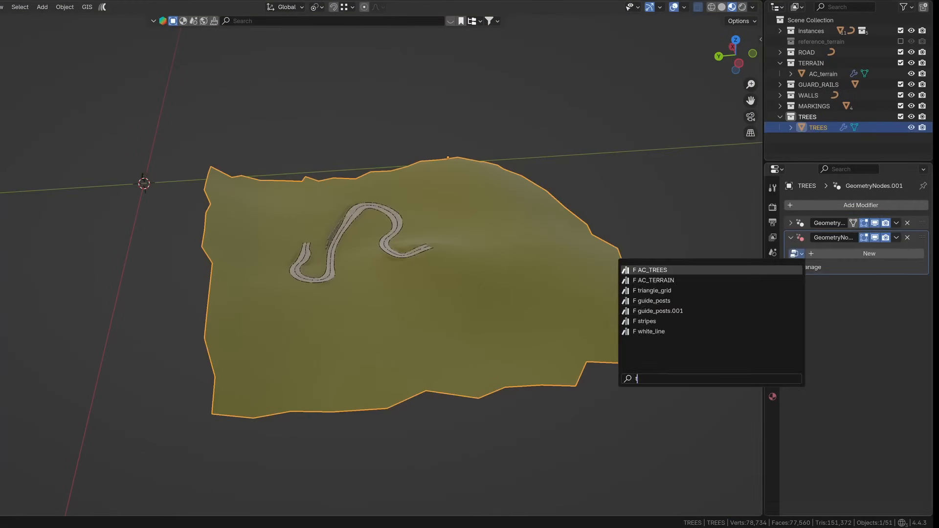
left_click(650, 270)
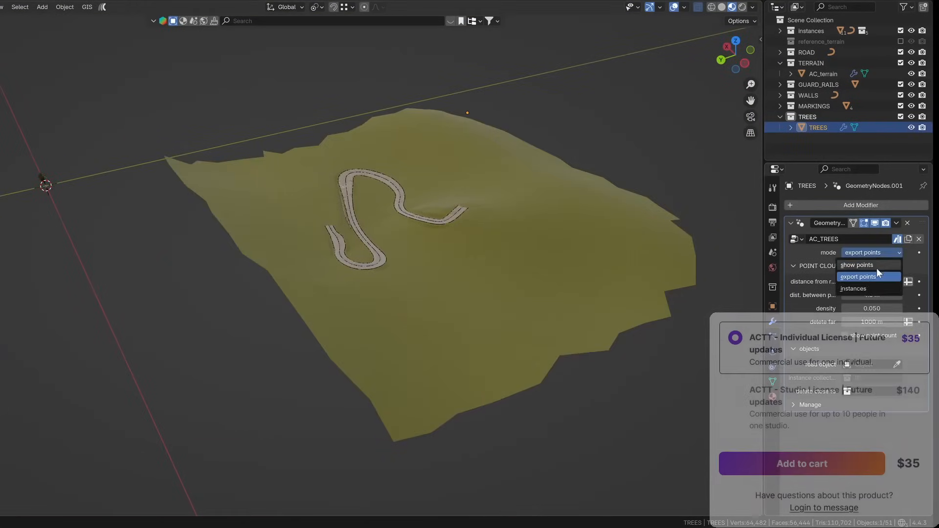
left_click(852, 288)
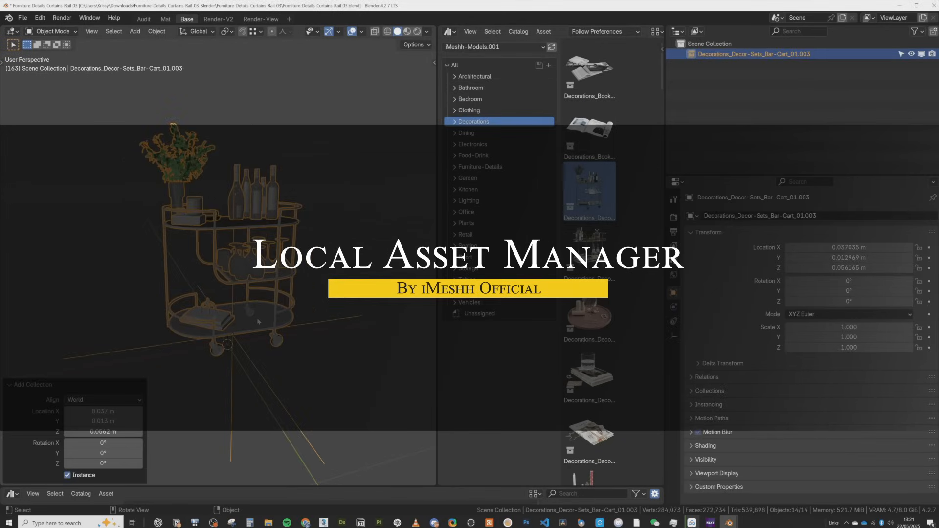
- Run Make Instances Real on the bar-cart asset, then browse into an Assets category folder in File Explorer
type("make inst")
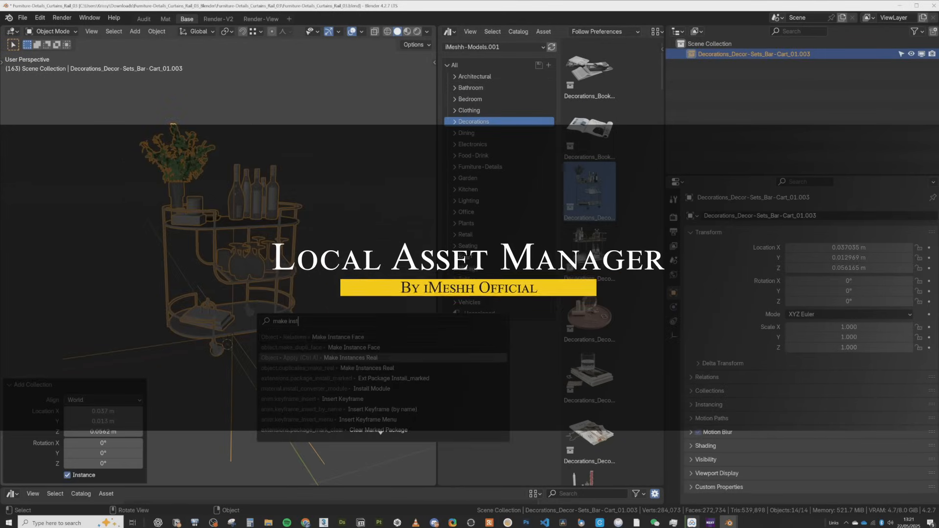
left_click(351, 358)
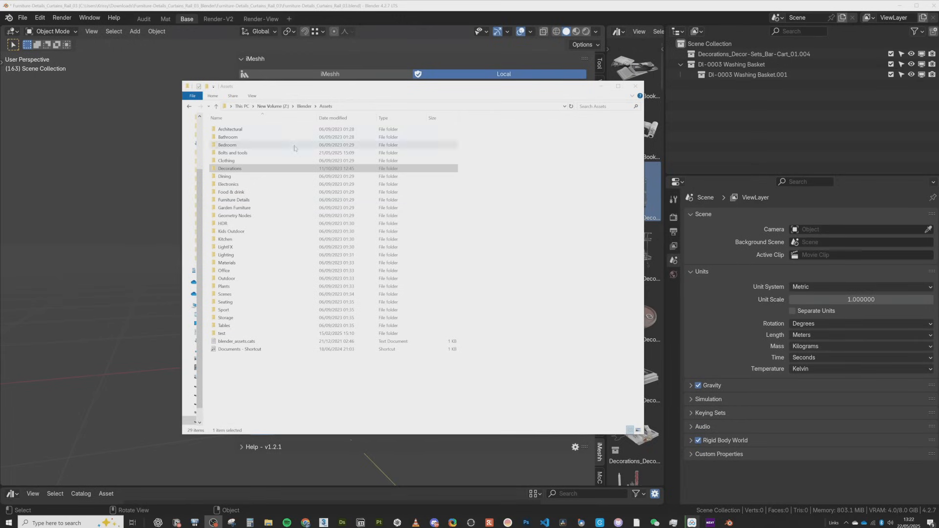
double_click(229, 168)
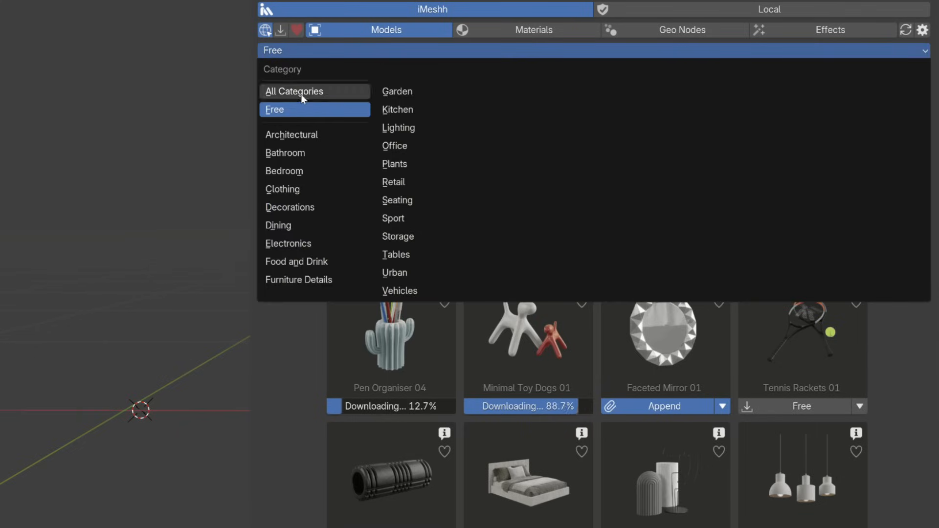
- Filter iMeshh models to All Categories then Free, and limit the Materials library to free ones
left_click(295, 91)
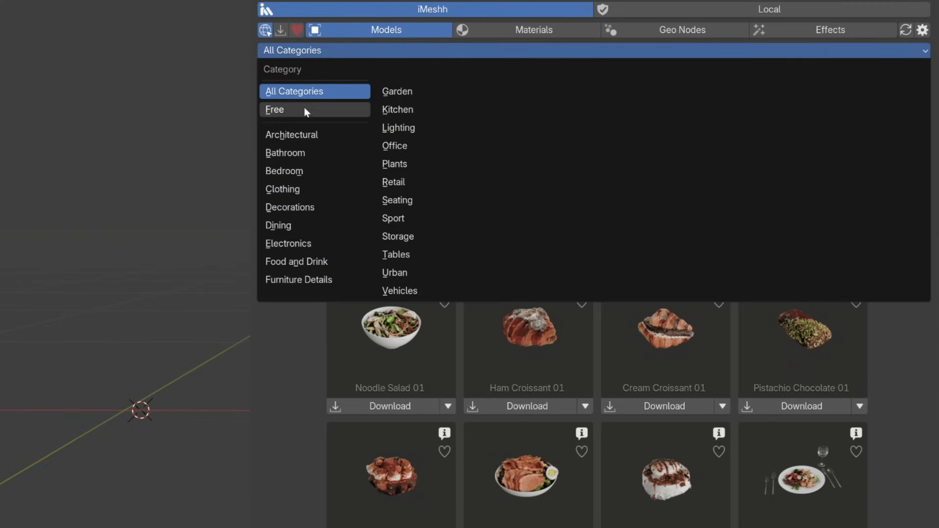
left_click(275, 109)
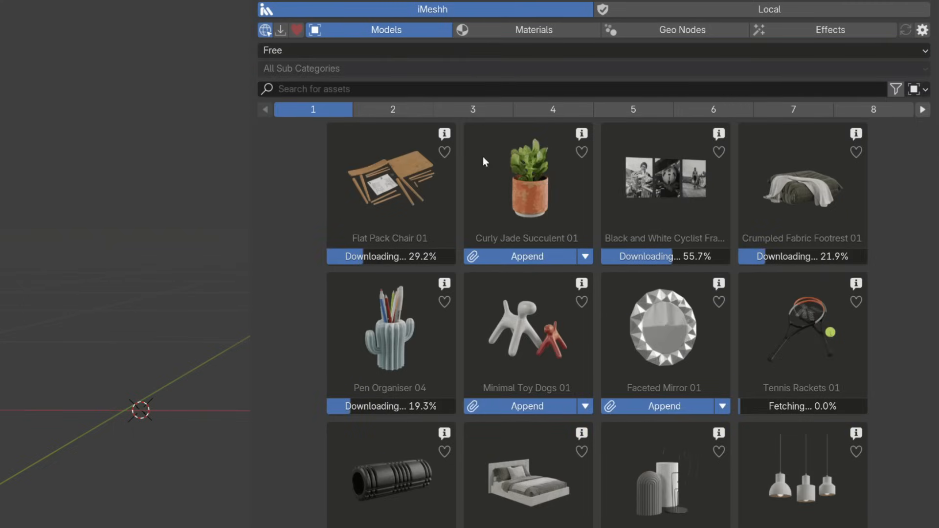
left_click(534, 29)
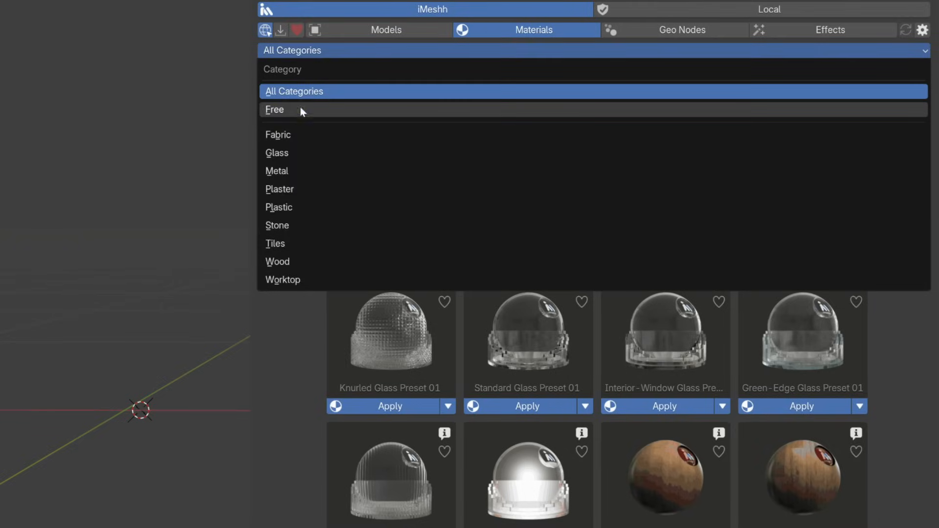
left_click(274, 110)
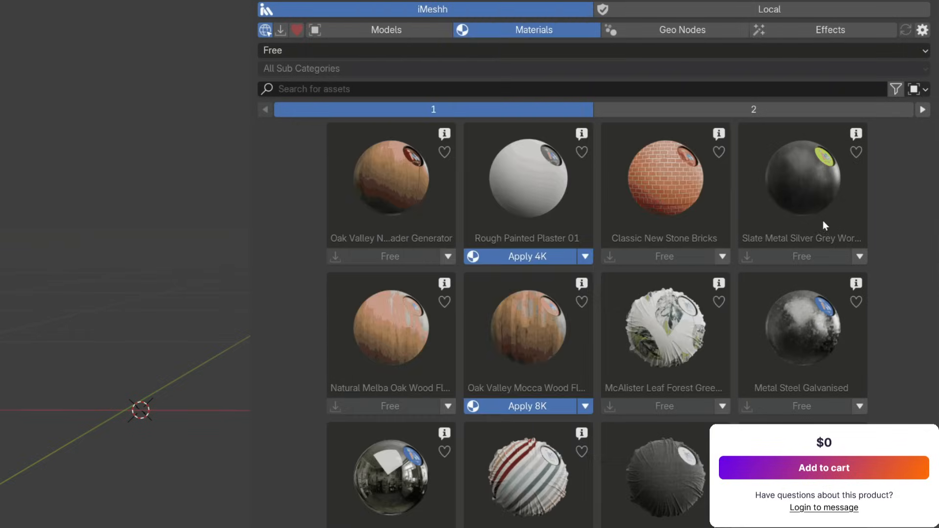
left_click(387, 29)
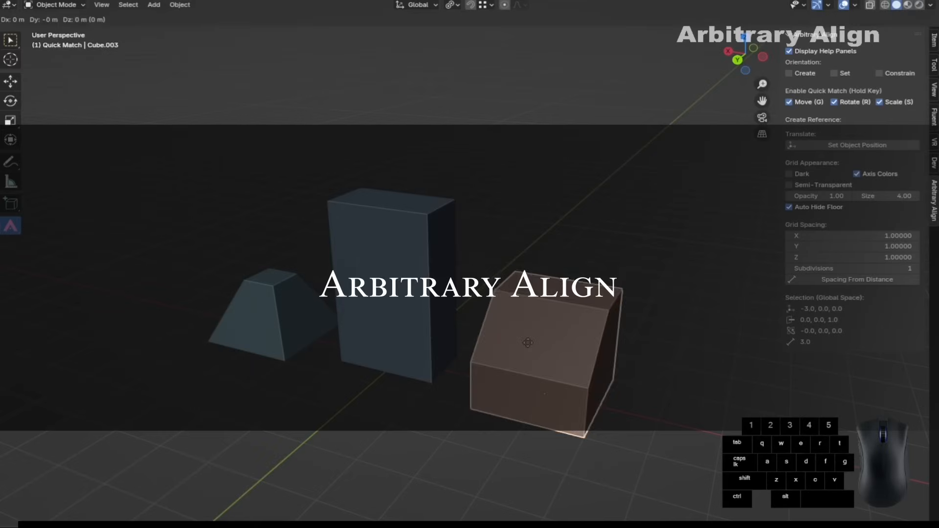
- Use Match Position to move the tall block to a picked point
key("g")
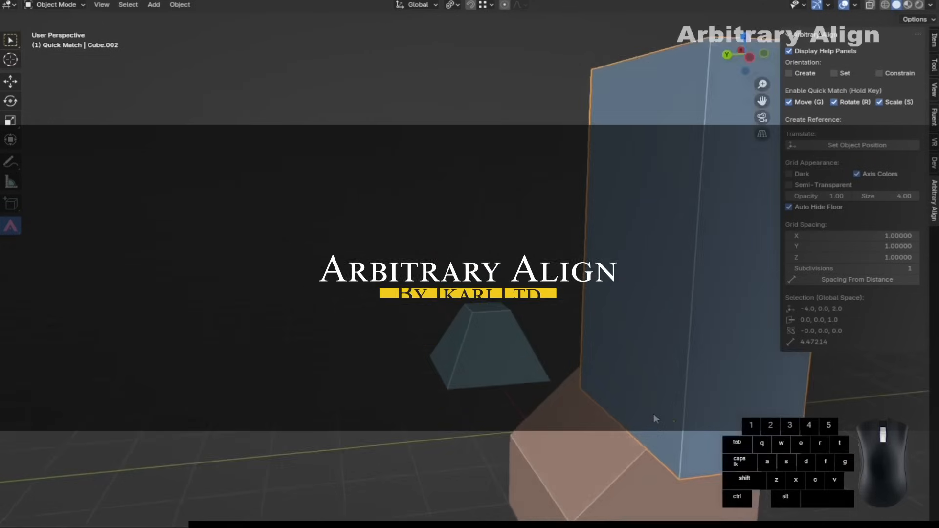
key("g")
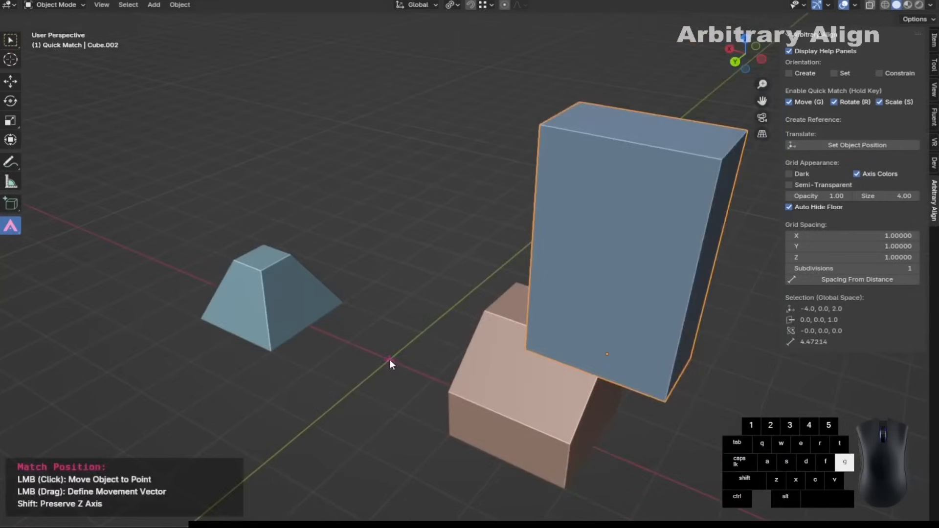
left_click(389, 364)
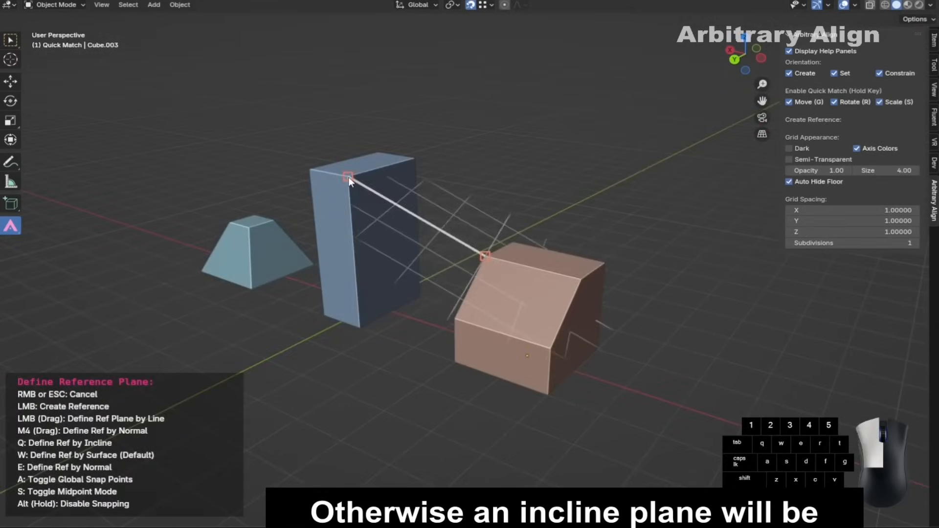
- Create a corner-to-corner reference, project the objects onto its plane and move the orange block to the tall block's corner
left_click(485, 256)
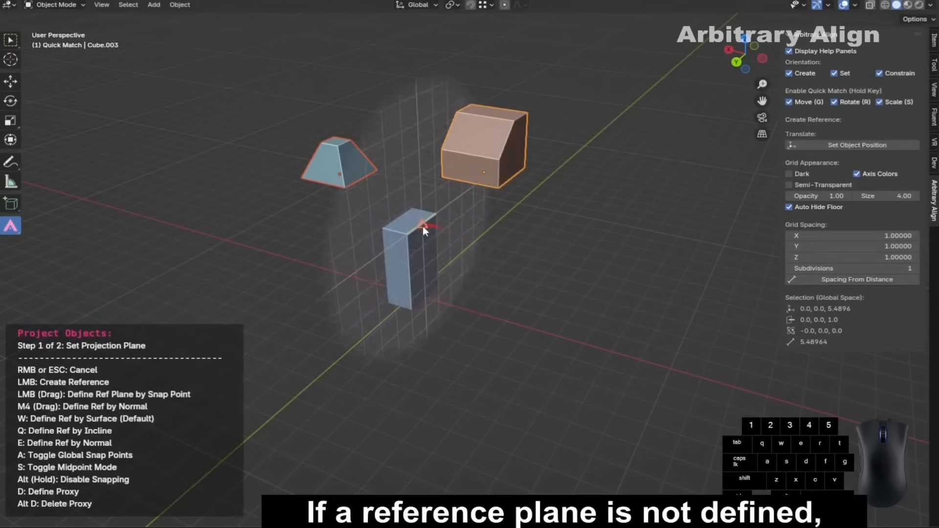
left_click(426, 228)
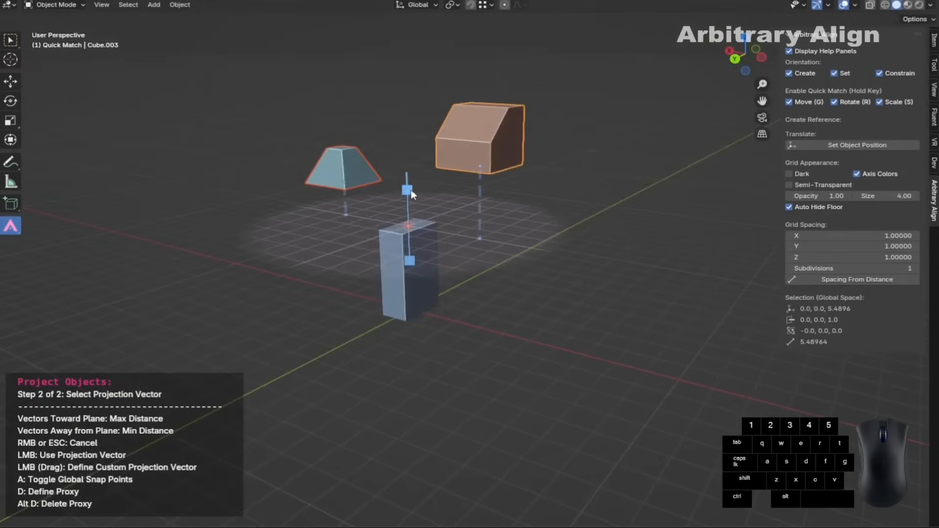
left_click(409, 191)
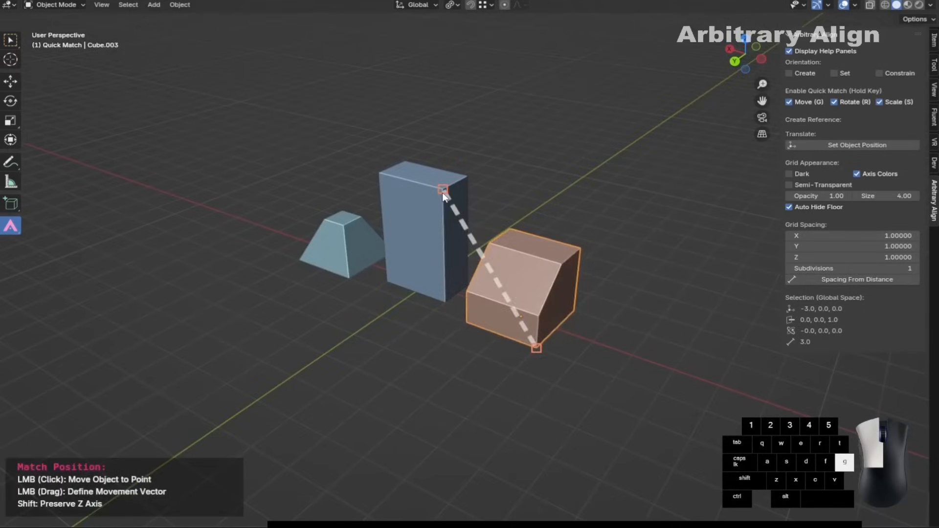
left_click(443, 191)
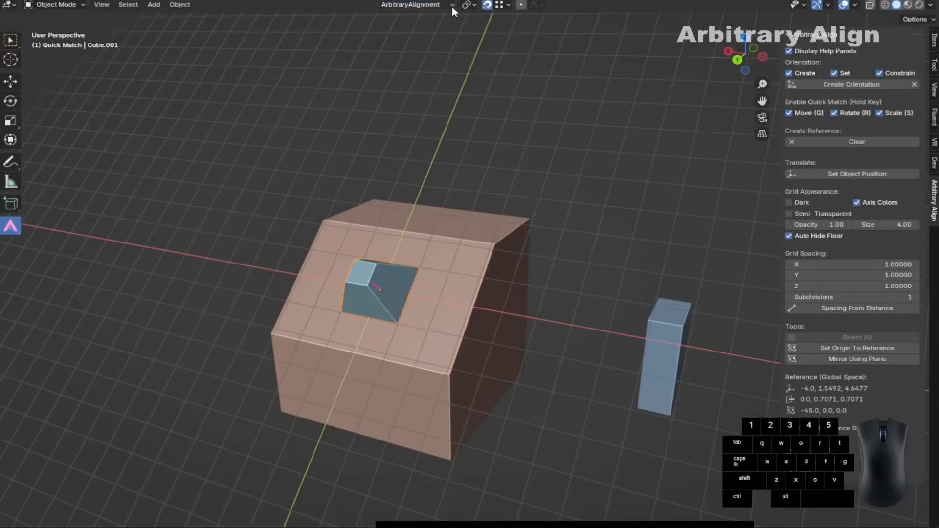
- Project the trapezoid and orange block straight down onto the reference plane with the default vector
key("s")
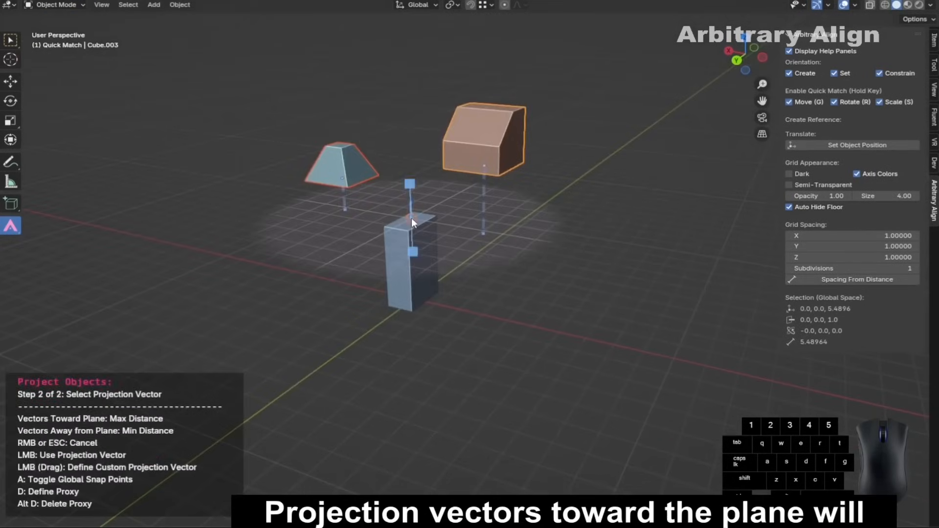
left_click(412, 223)
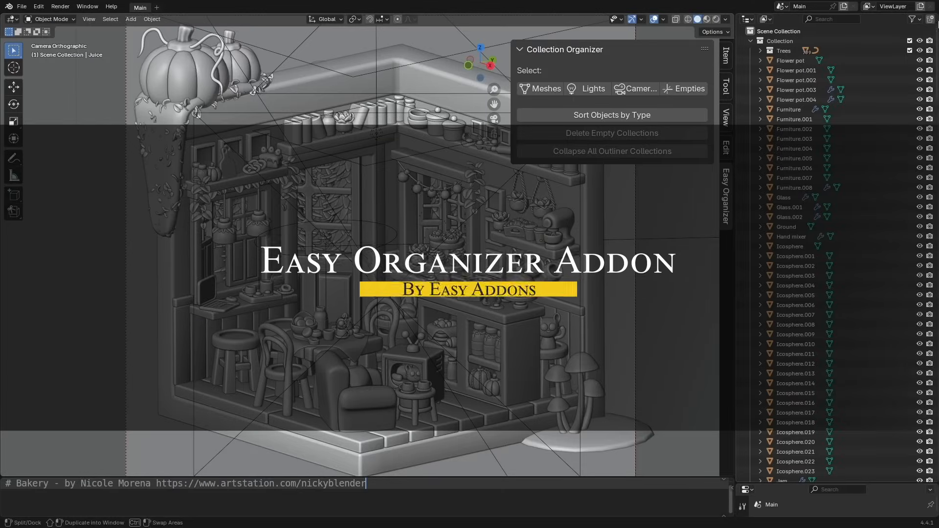
- Sort the bakery scene's objects into collections by type and delete the empty collections
scroll("down", 3)
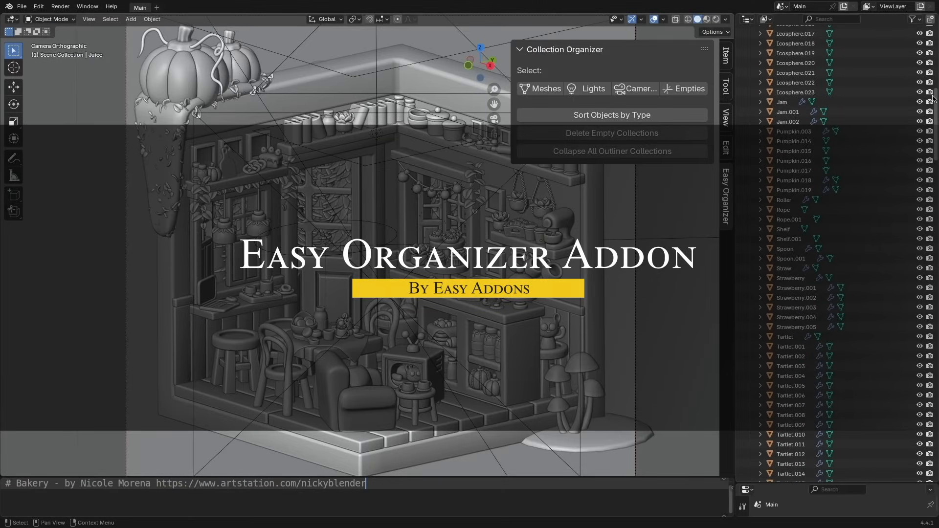
scroll("up", 3)
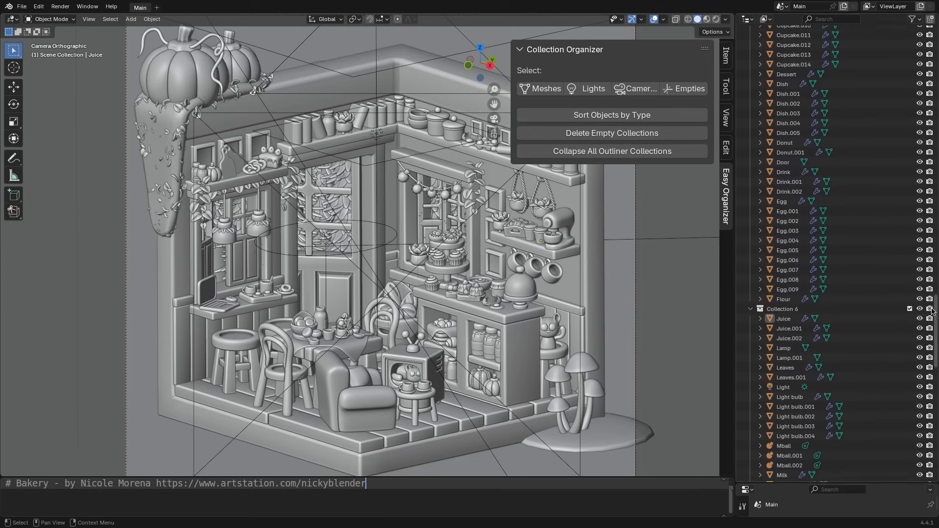
scroll("down", 3)
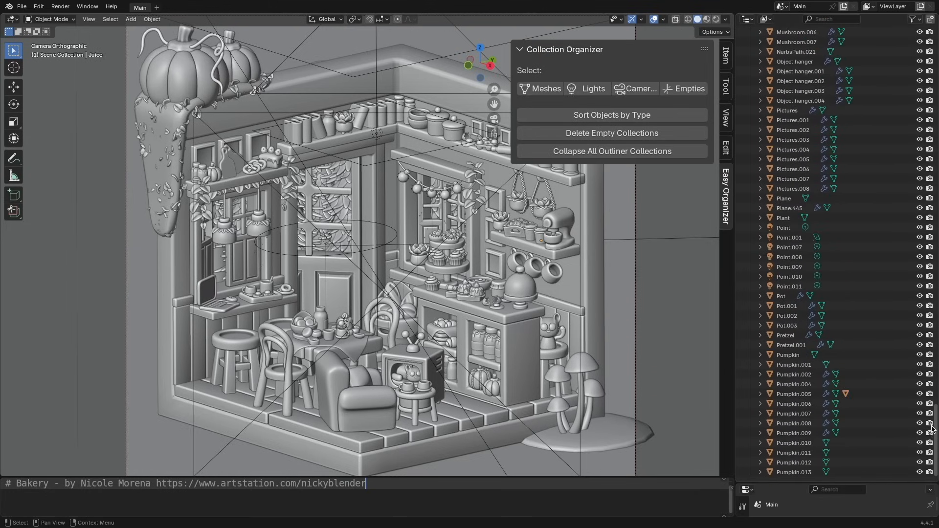
left_click(611, 115)
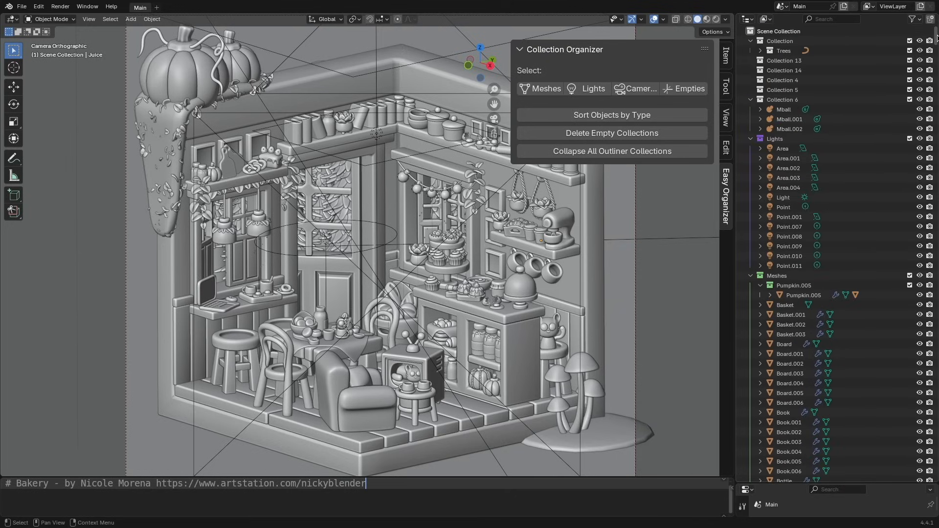
scroll("down", 3)
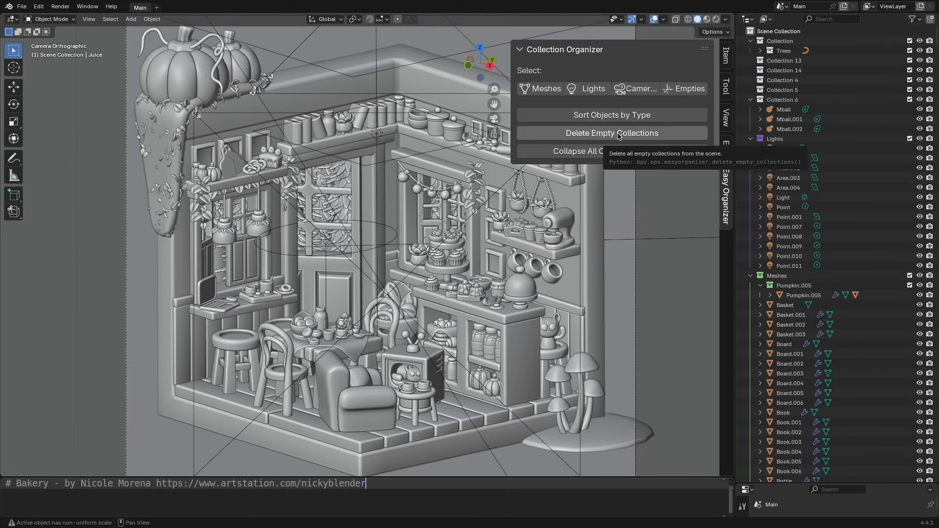
left_click(611, 133)
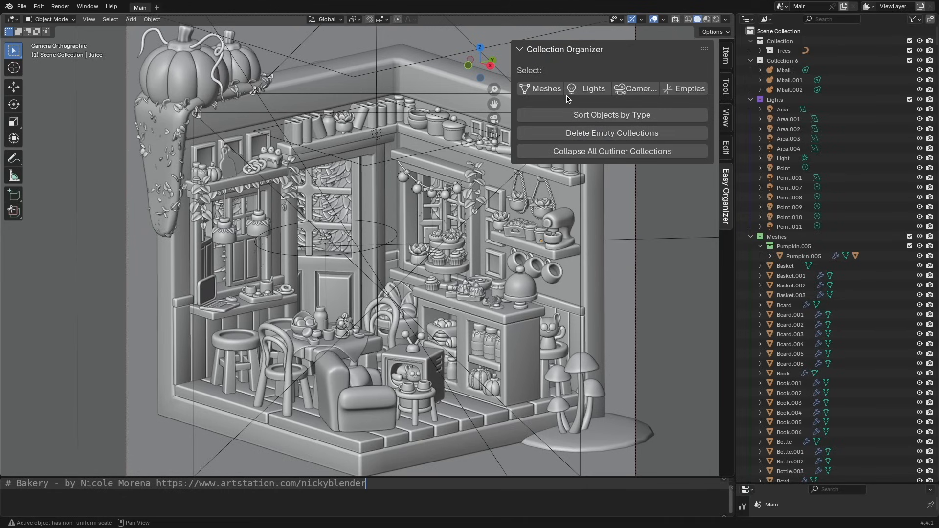
- Select all cameras, lights and meshes by type, then collapse every outliner collection
left_click(592, 89)
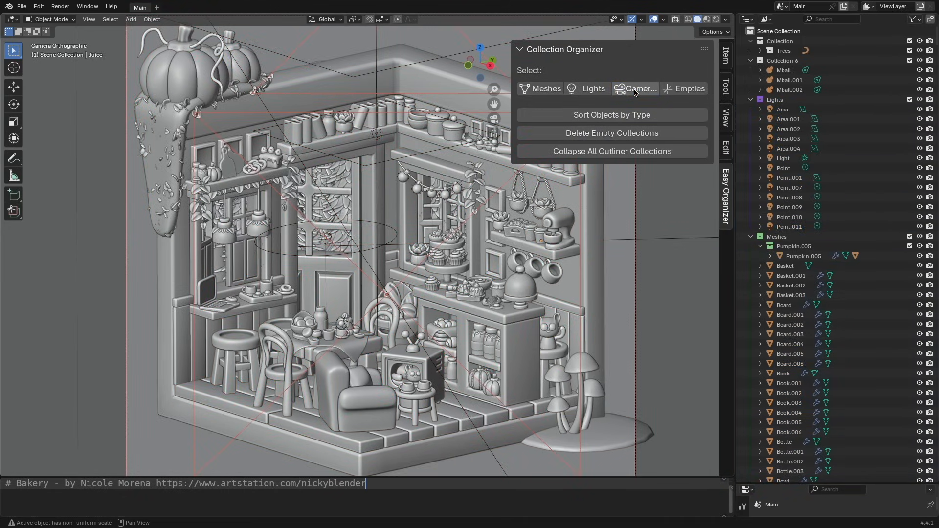
left_click(540, 89)
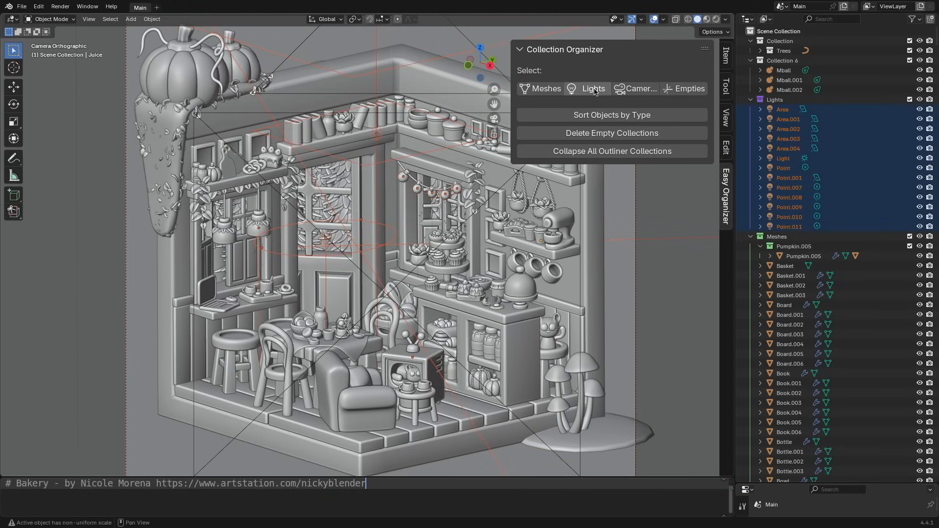
left_click(540, 89)
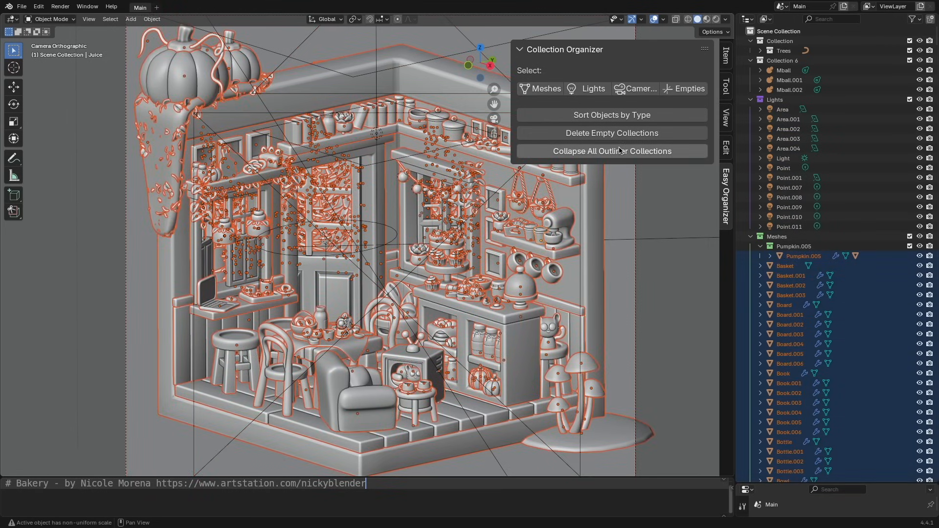
left_click(611, 151)
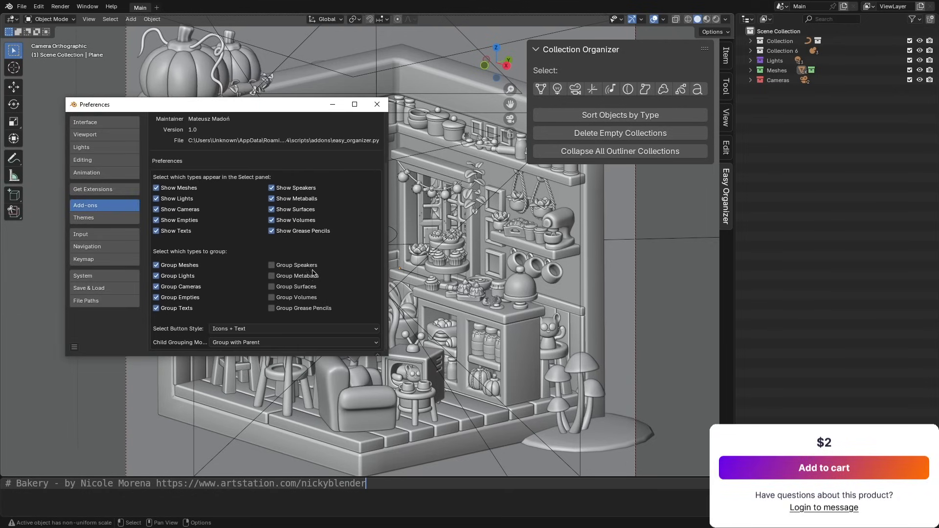
- Toggle which object types Easy Organizer shows in its selection list and groups
left_click(378, 103)
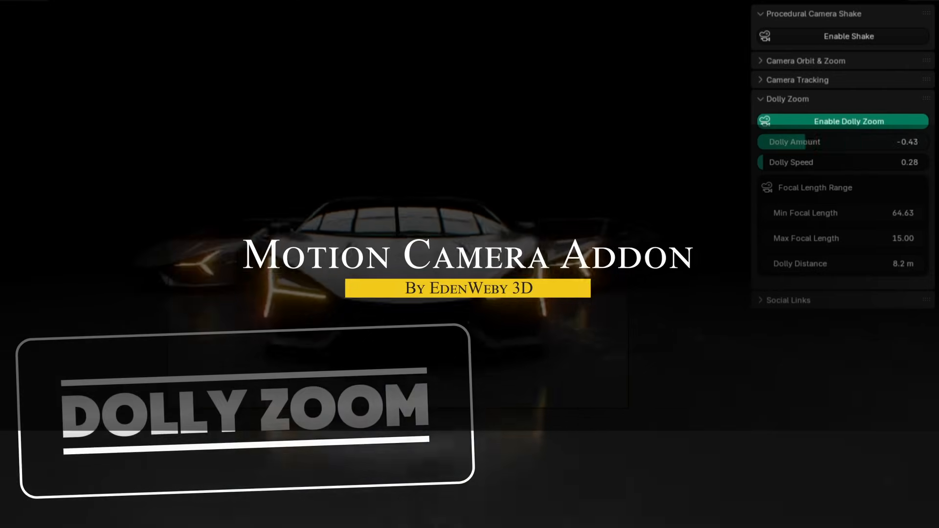
- Adjust the dolly zoom strength and the camera's orbit height around the cube
left_click_drag(827, 142, 857, 142)
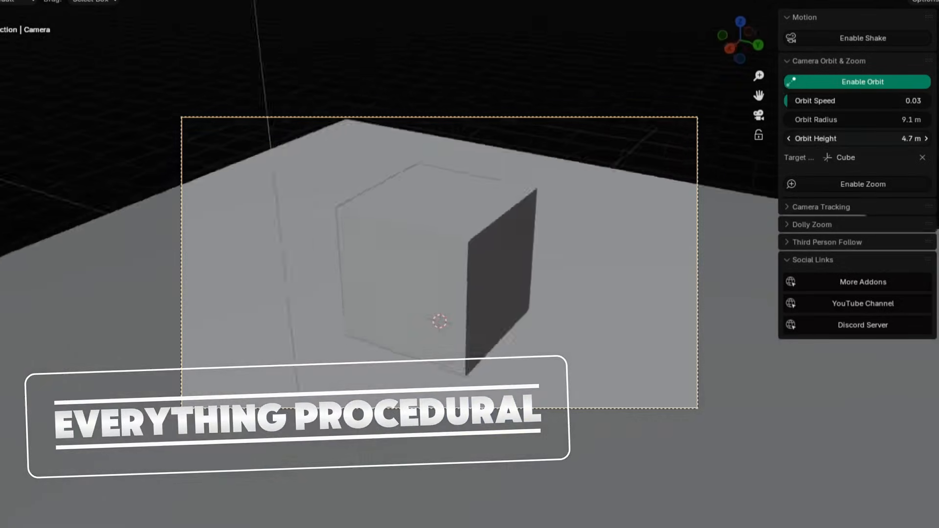
left_click(927, 138)
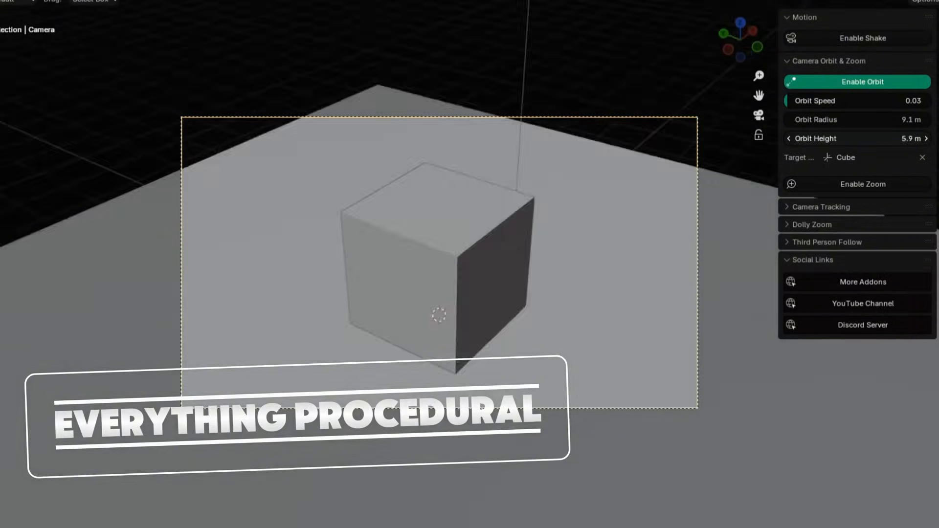
left_click(789, 138)
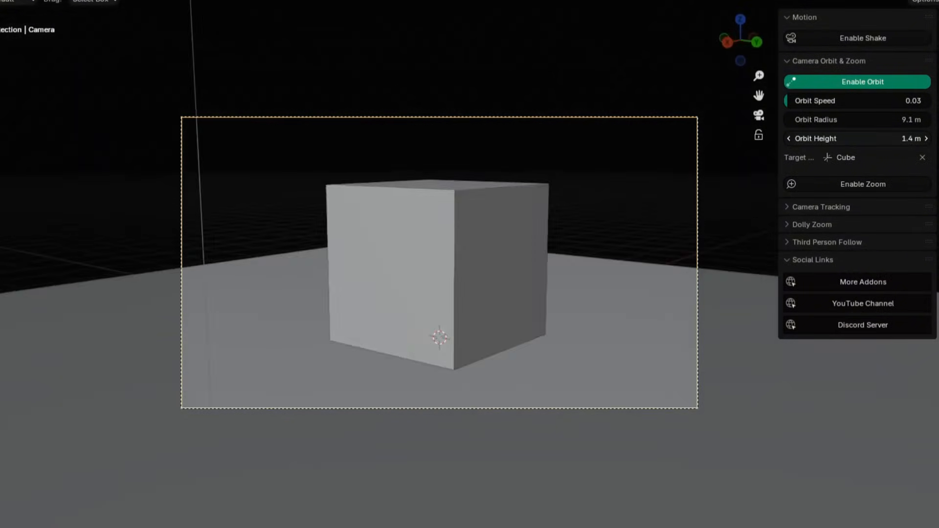
- Enable third-person follow on the car and lower the orbit height toward the ground
left_click(829, 242)
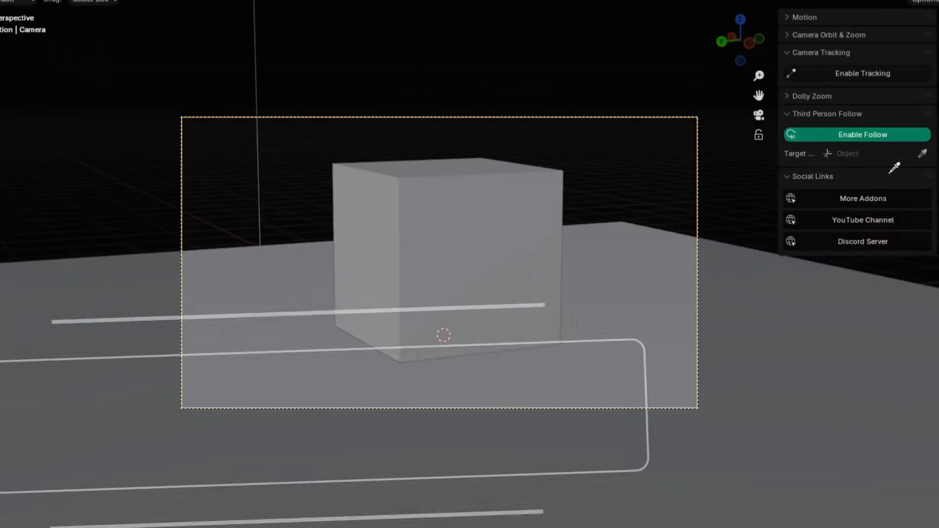
left_click(850, 153)
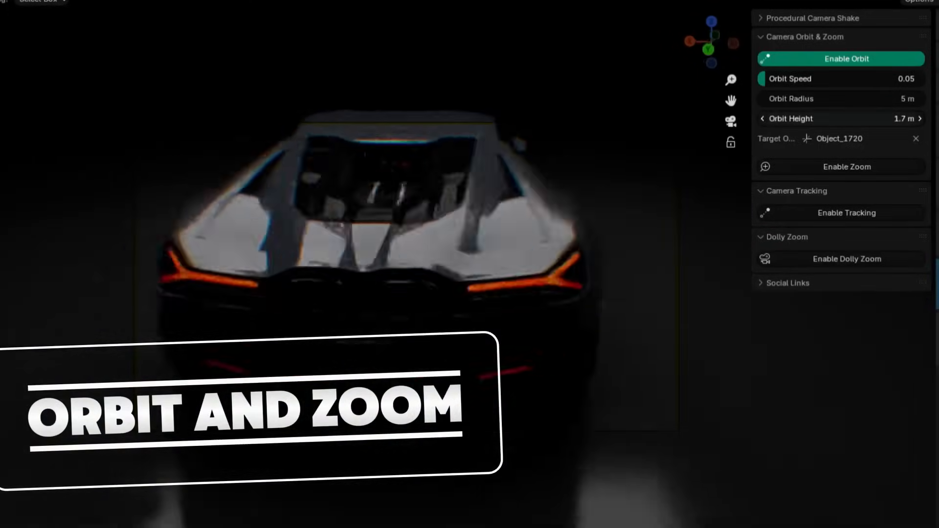
left_click(761, 118)
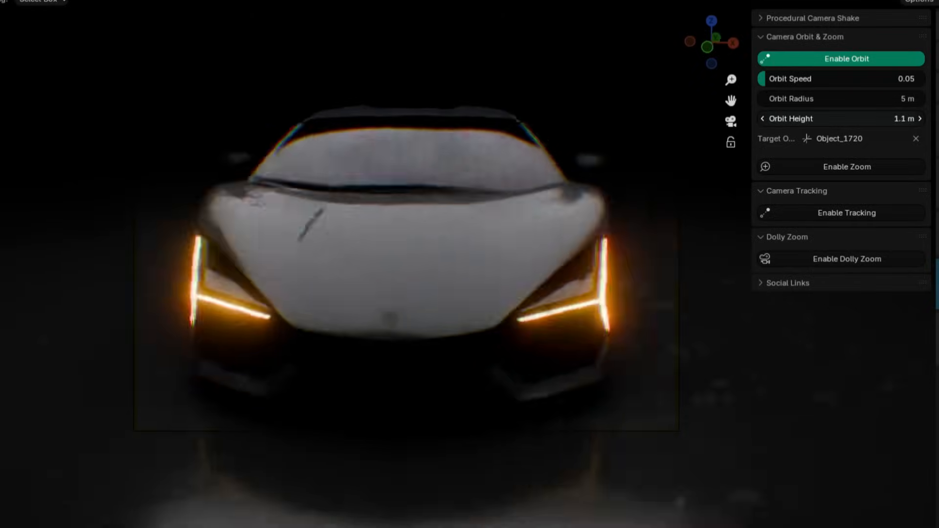